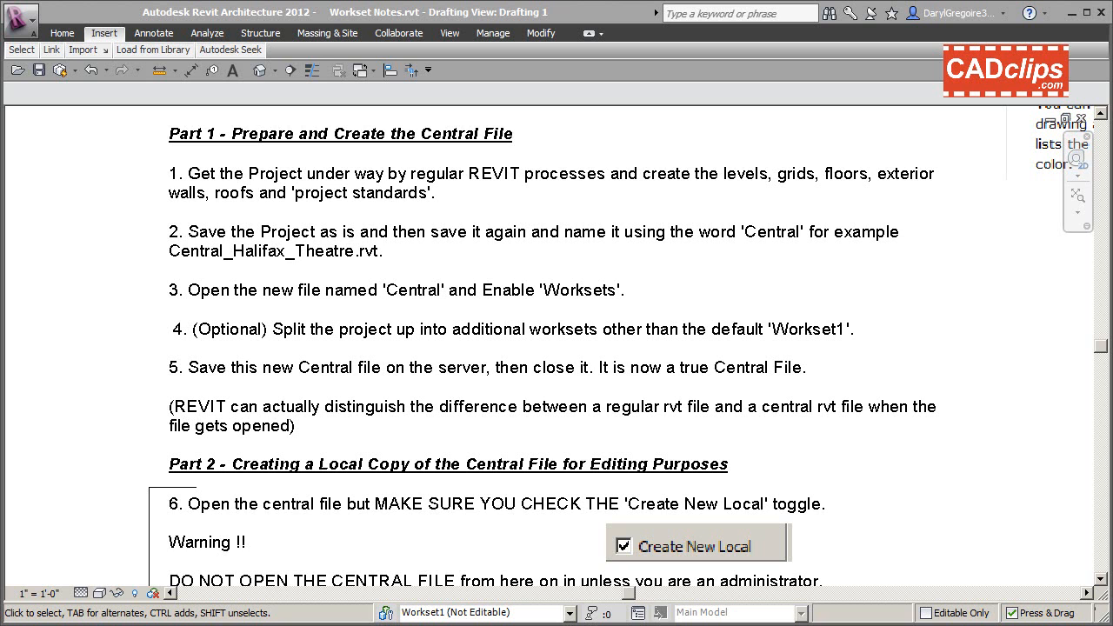
mouse_move(187, 130)
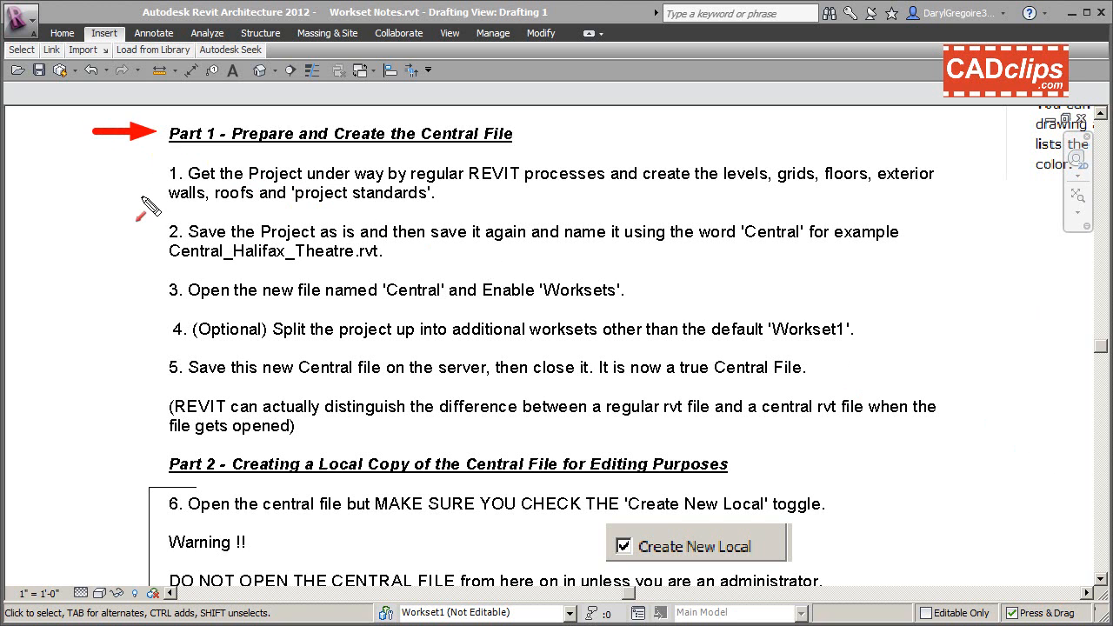
mouse_move(157, 200)
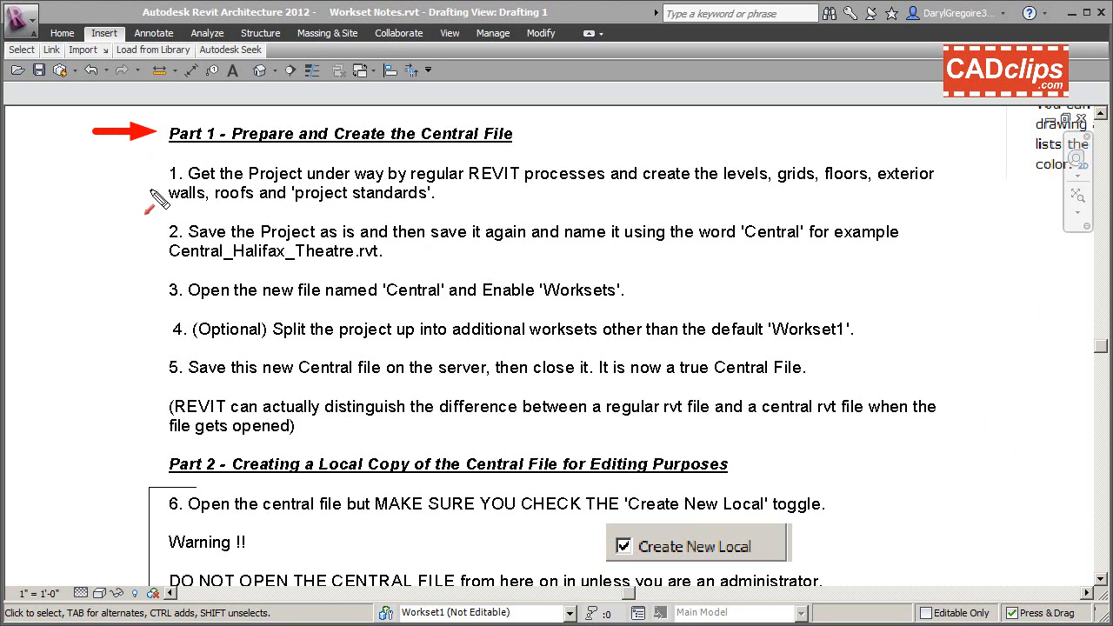
mouse_move(157, 206)
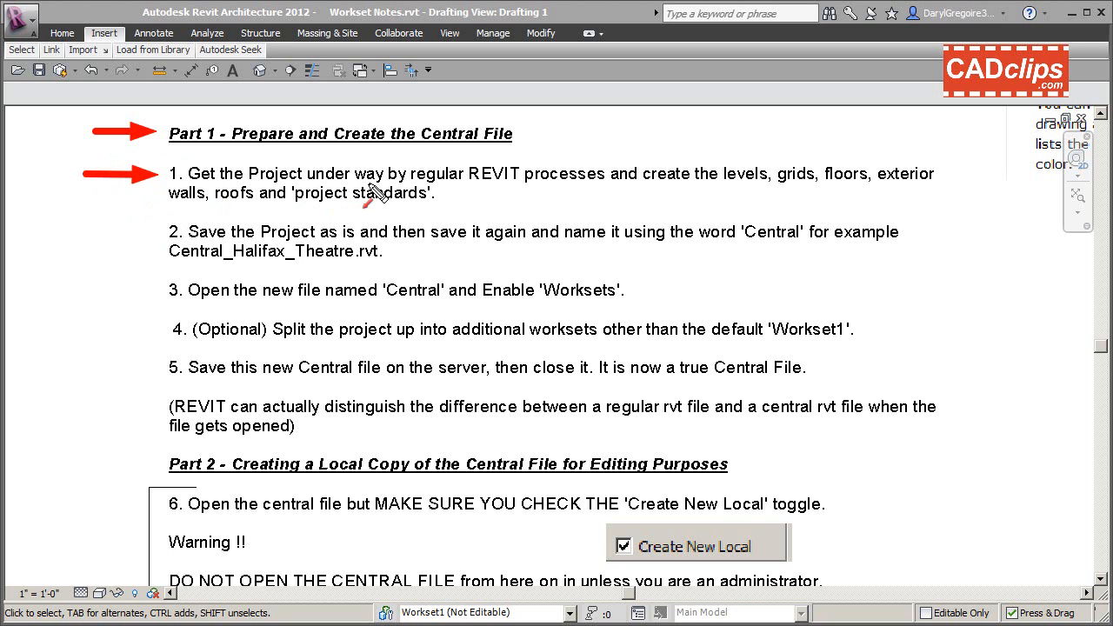
mouse_move(635, 178)
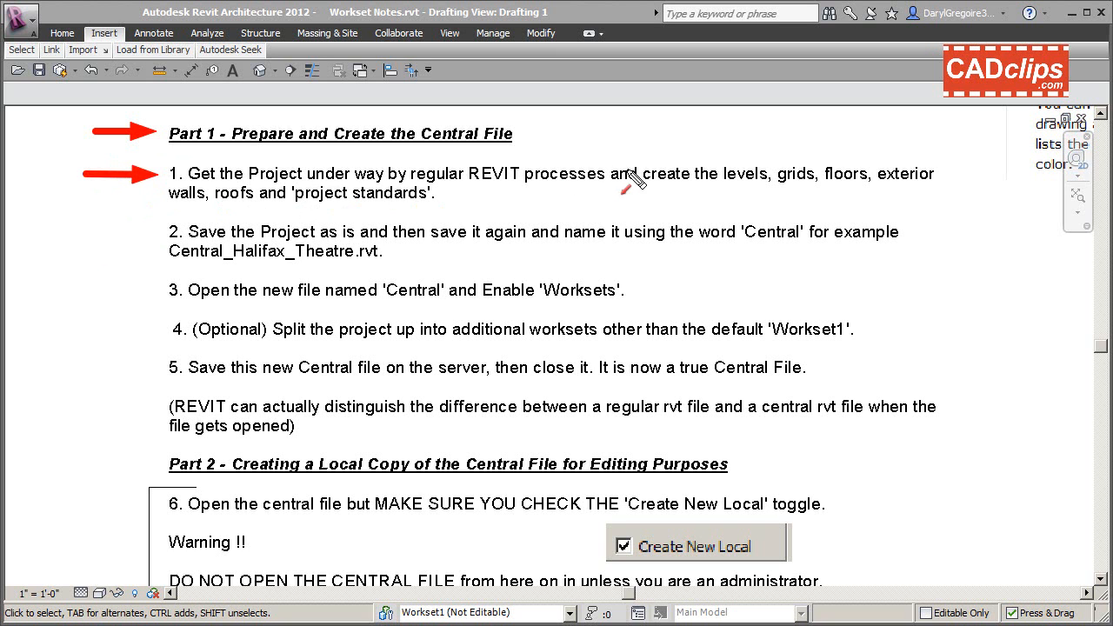
mouse_move(789, 187)
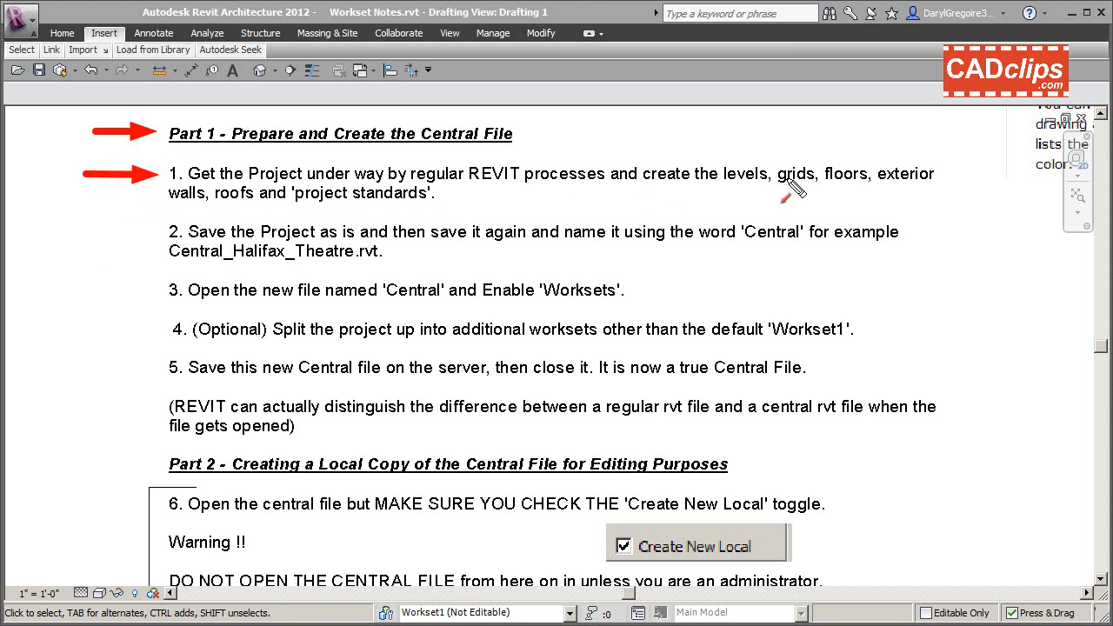
mouse_move(826, 166)
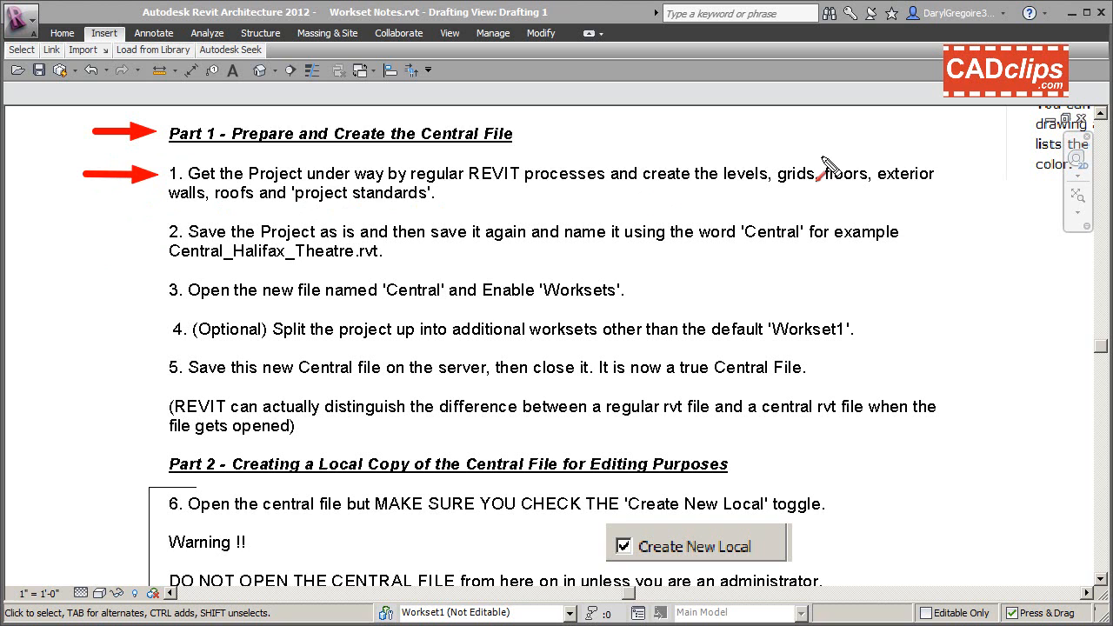
mouse_move(646, 207)
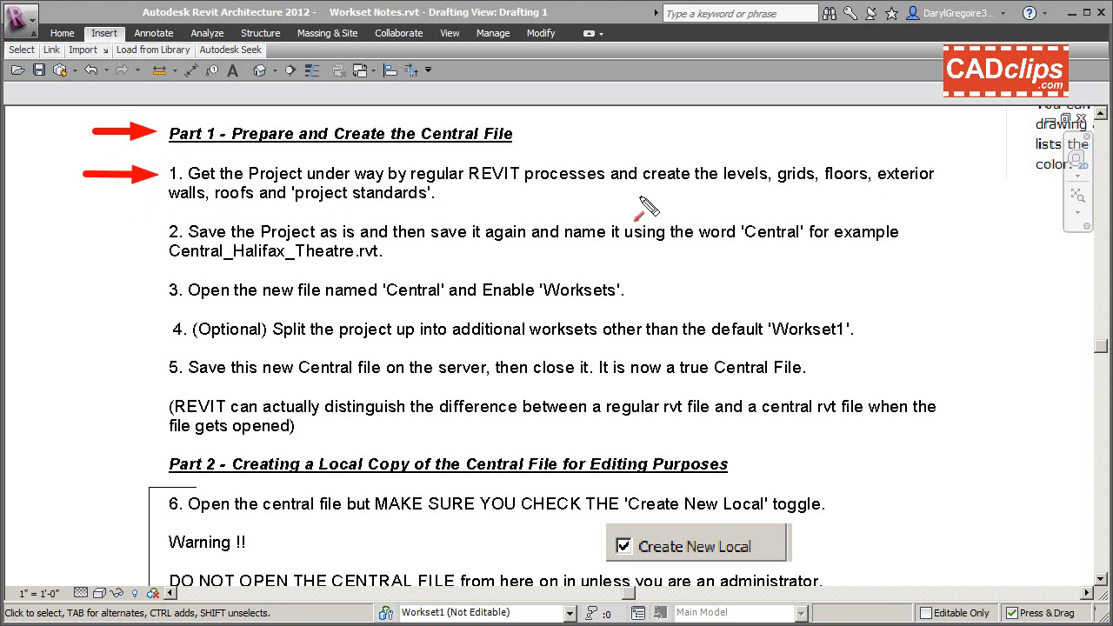
mouse_move(257, 200)
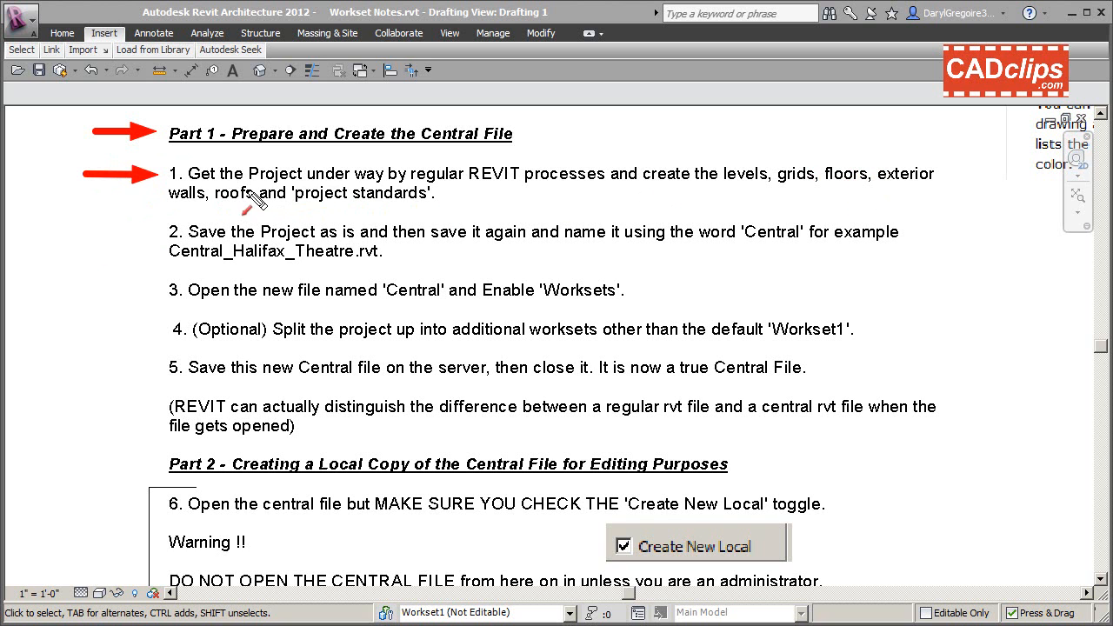
mouse_move(453, 206)
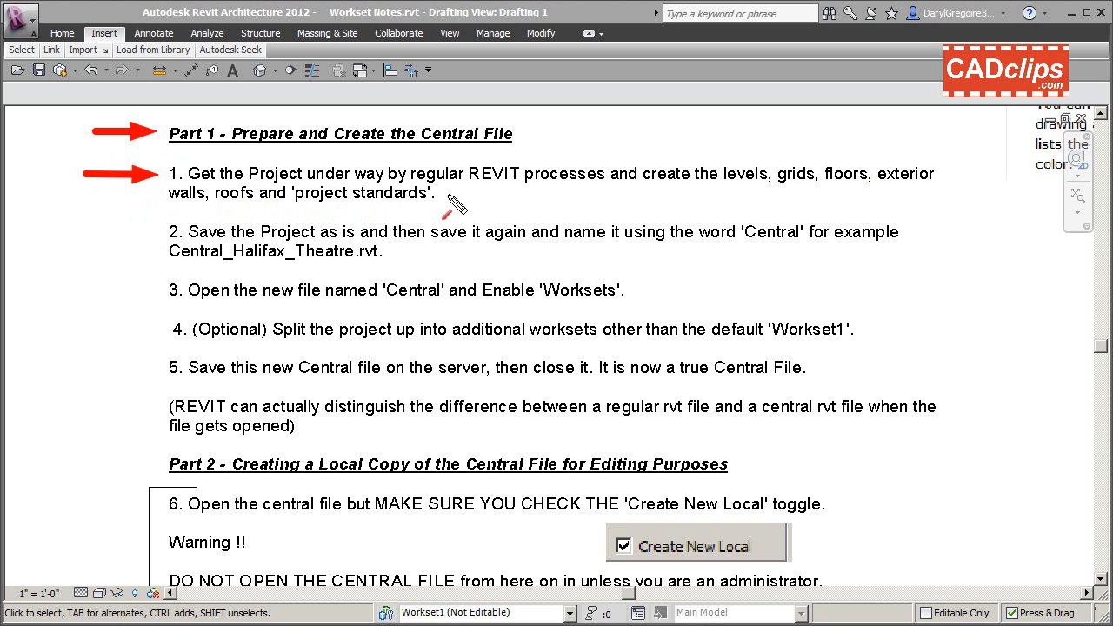
mouse_move(467, 225)
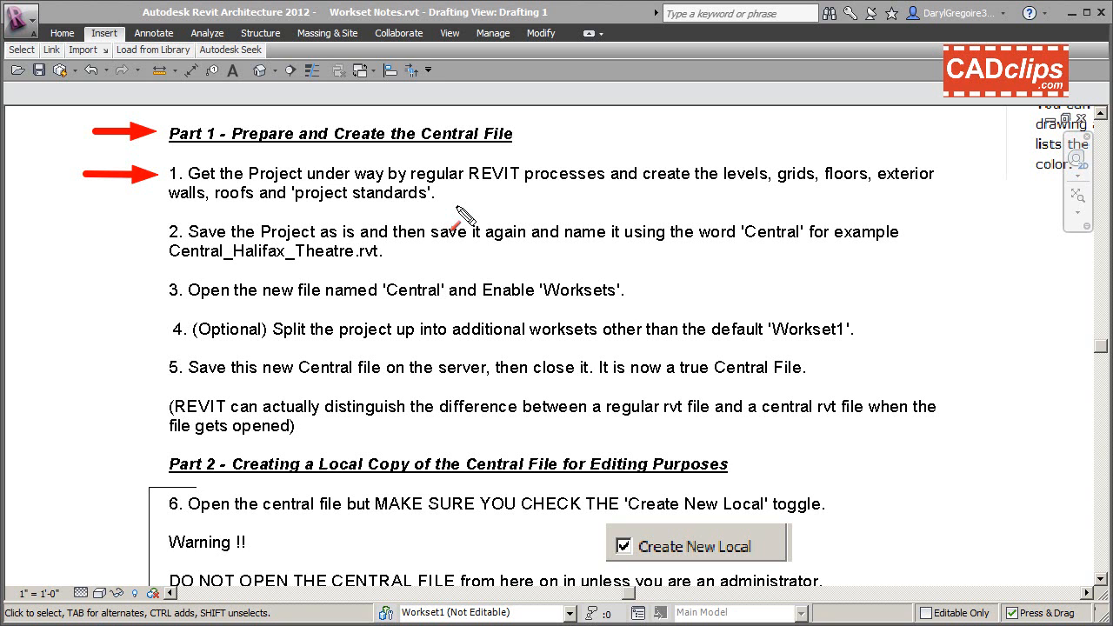
mouse_move(551, 195)
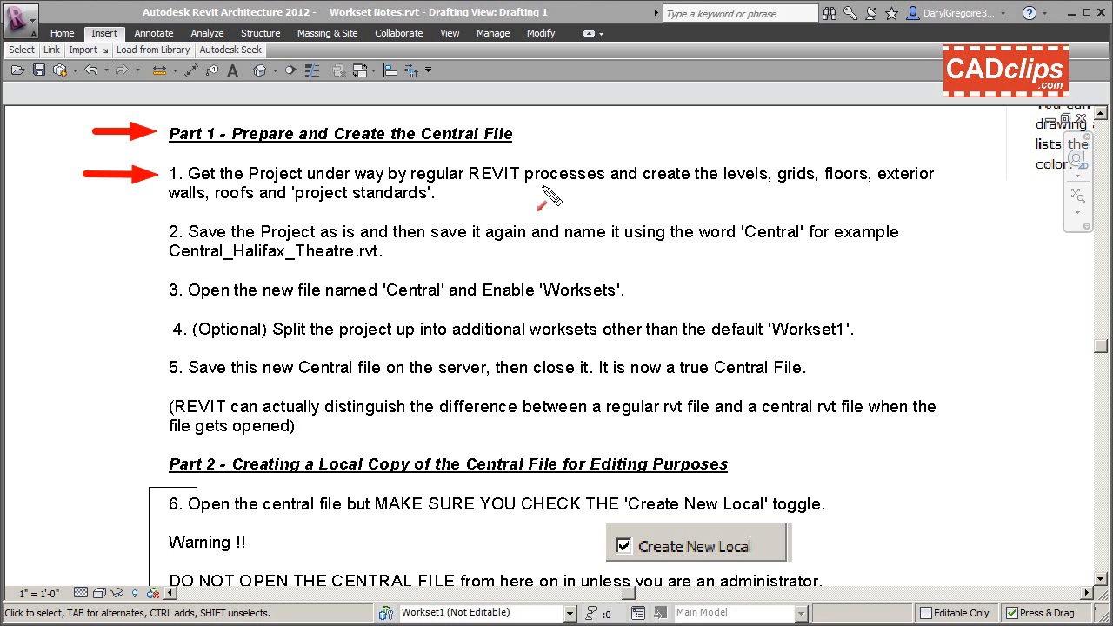
mouse_move(535, 186)
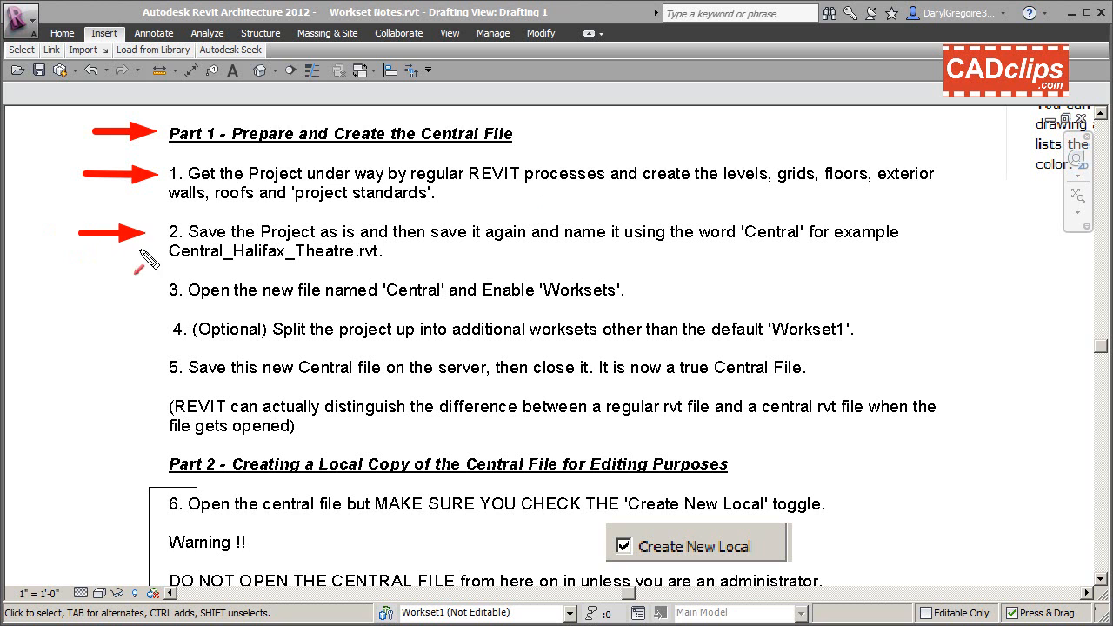
mouse_move(358, 240)
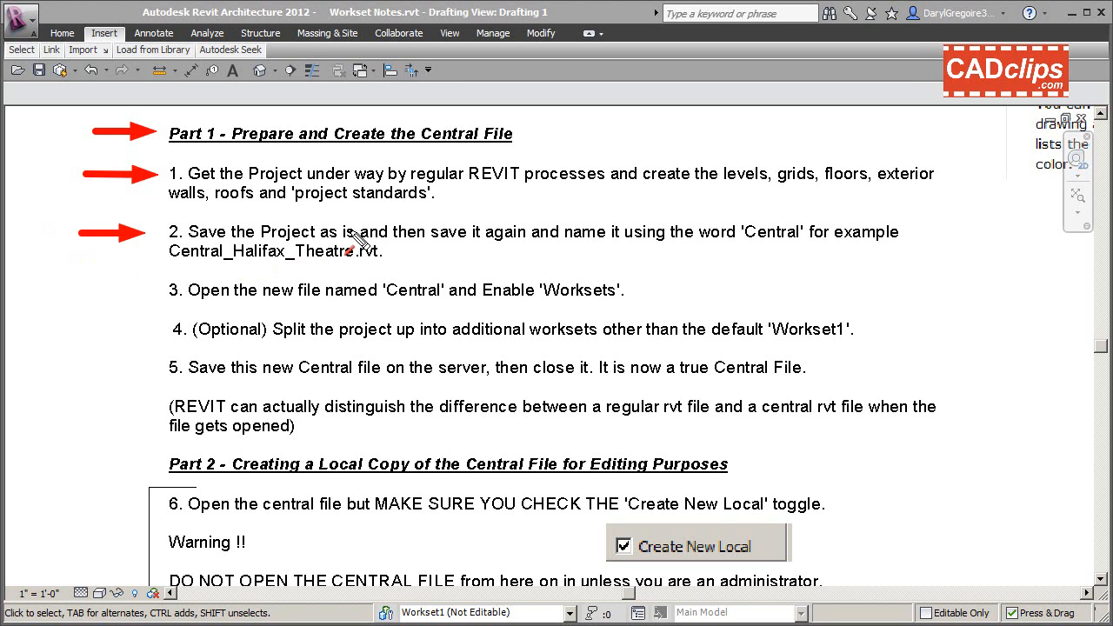
mouse_move(357, 235)
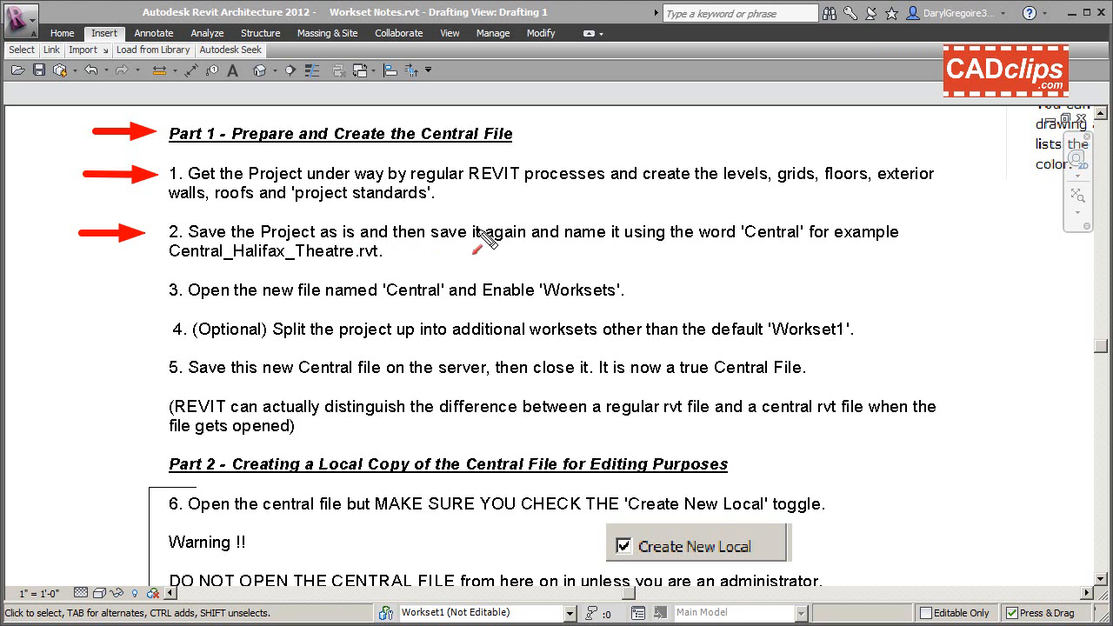
mouse_move(591, 243)
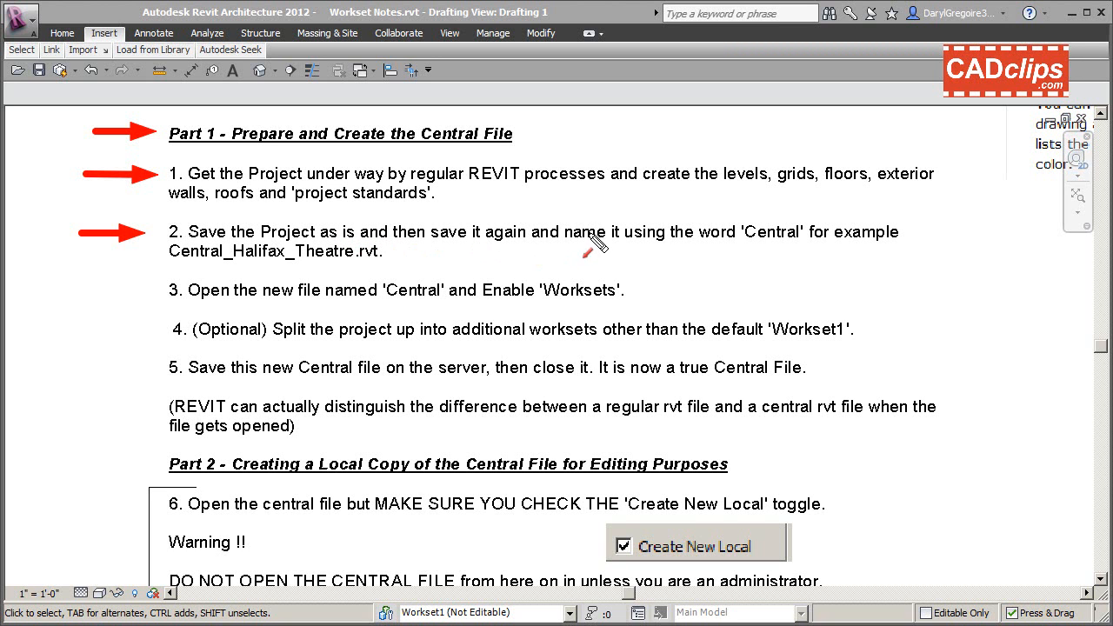
mouse_move(778, 257)
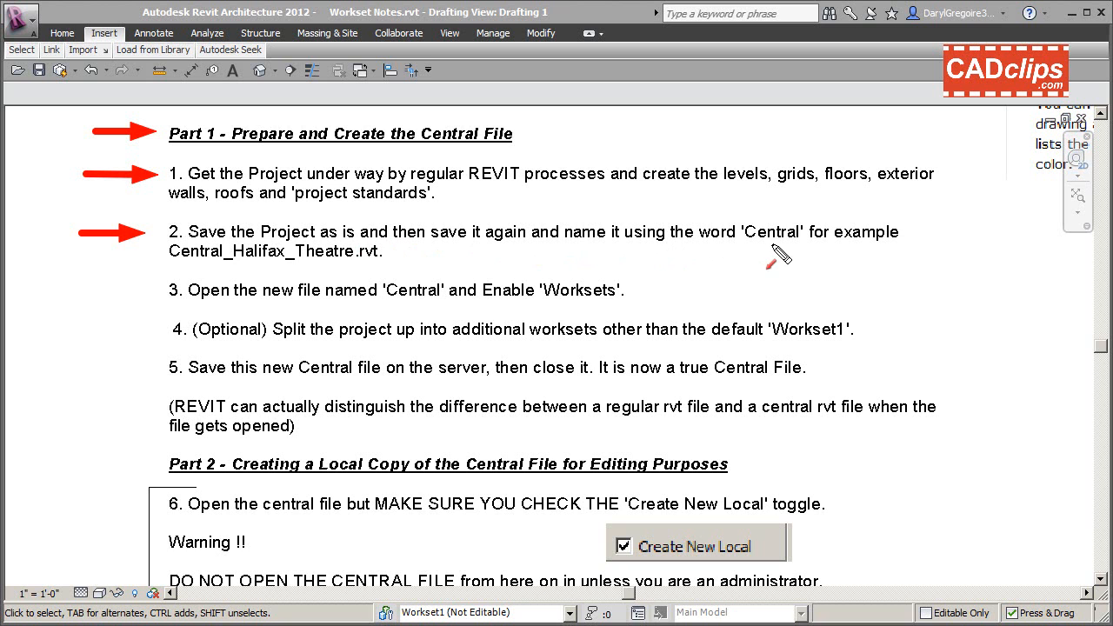
mouse_move(552, 263)
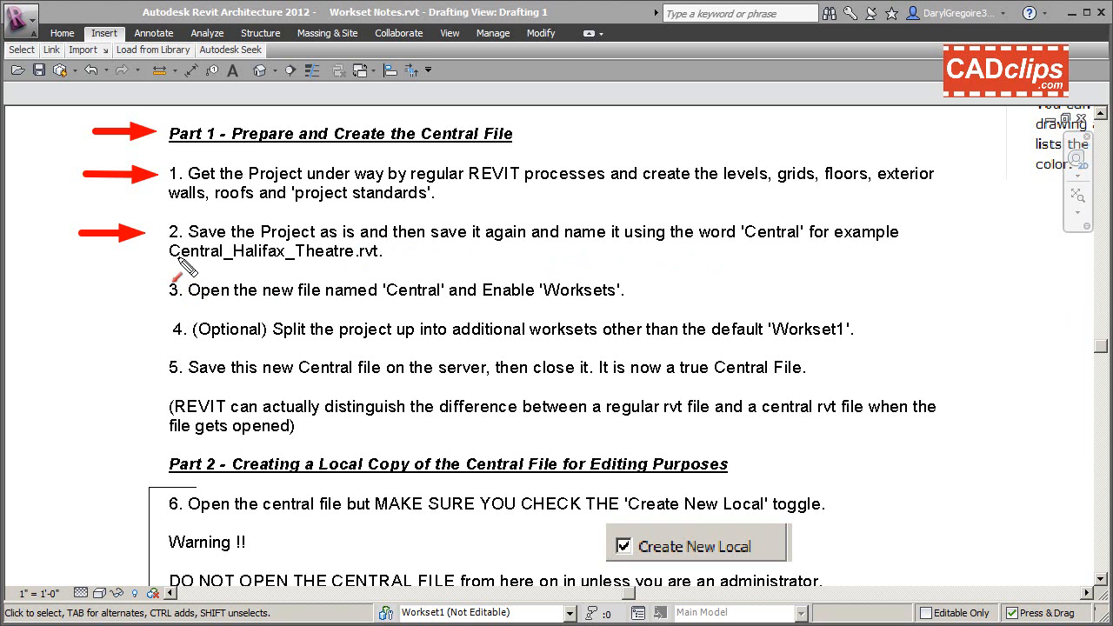
mouse_move(322, 261)
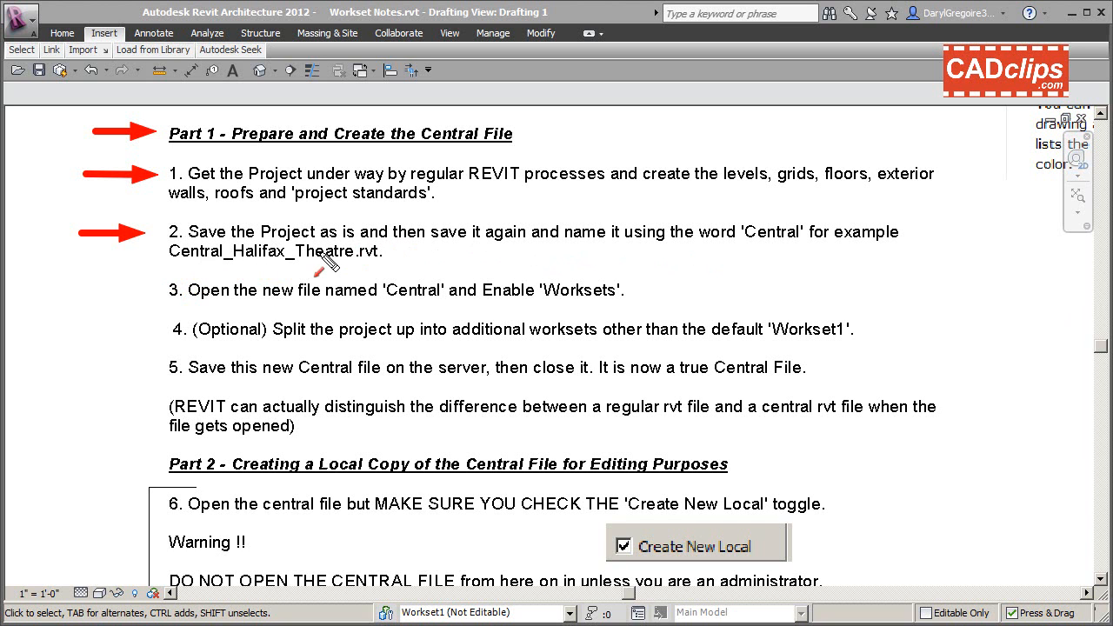
mouse_move(359, 263)
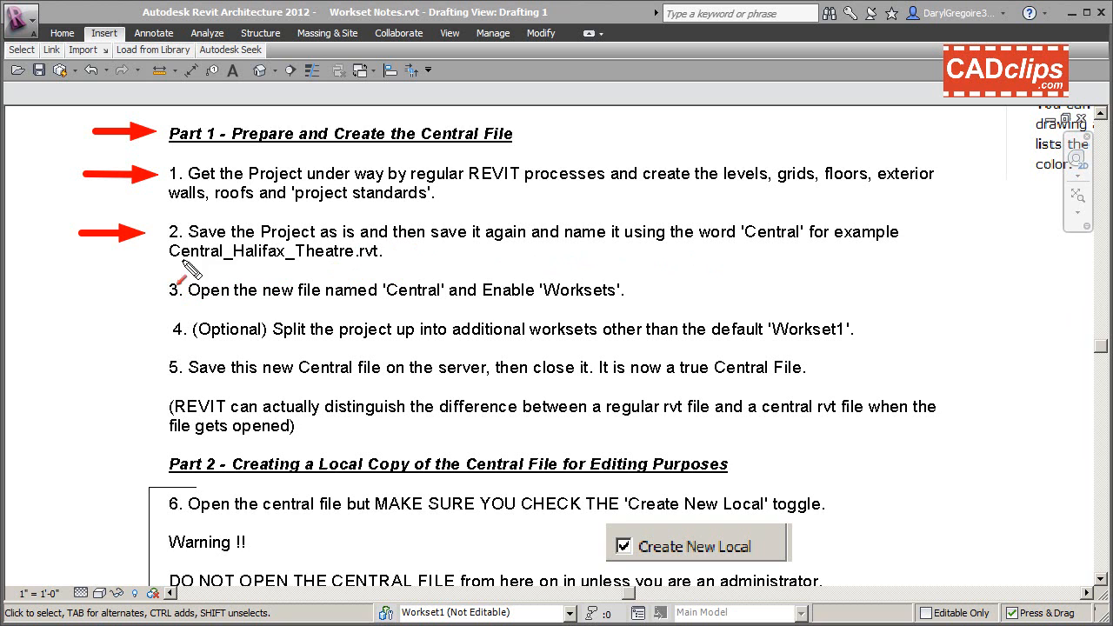
mouse_move(269, 269)
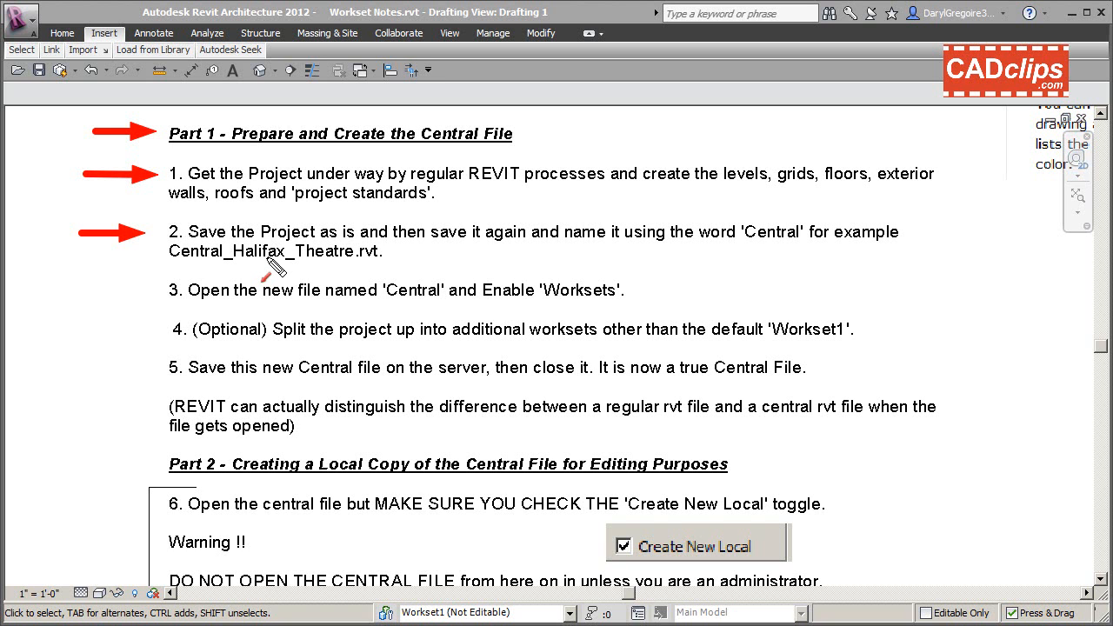
mouse_move(181, 270)
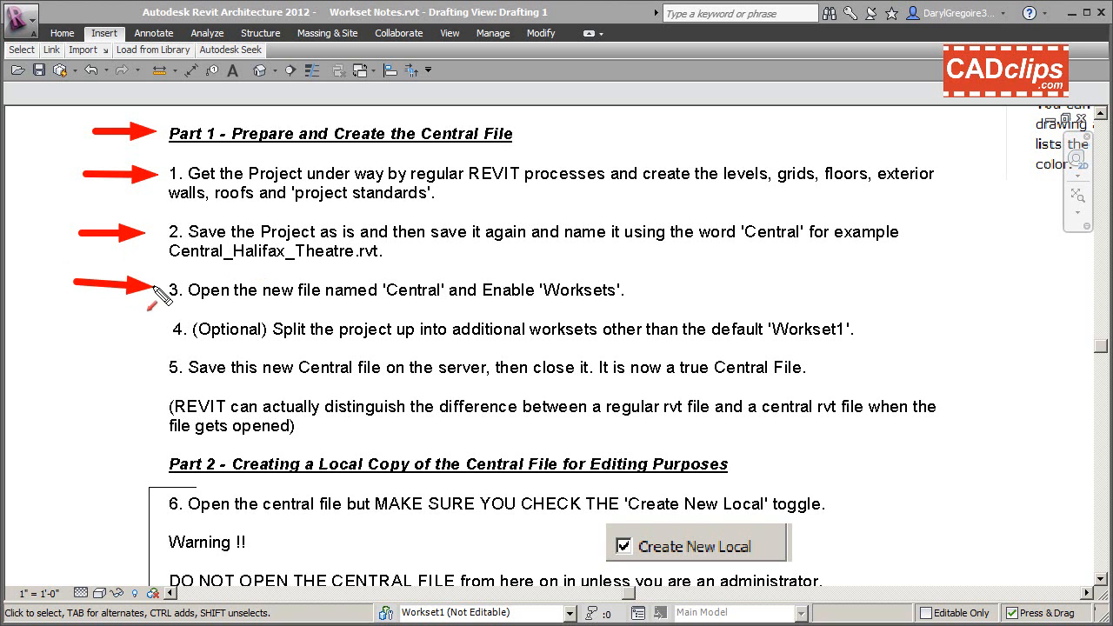
mouse_move(417, 294)
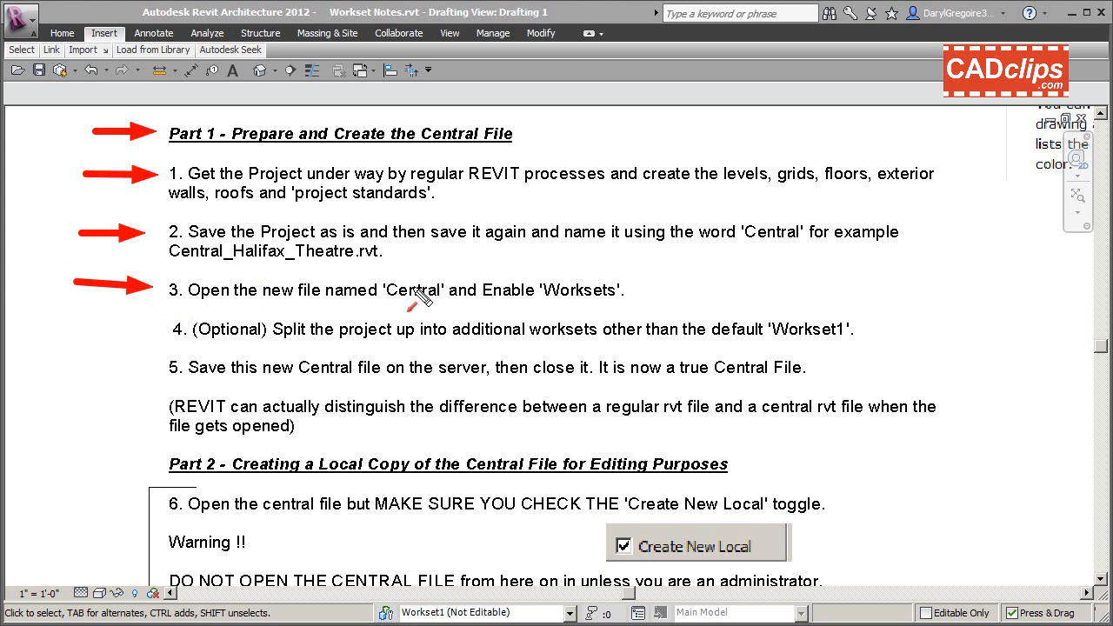
mouse_move(278, 257)
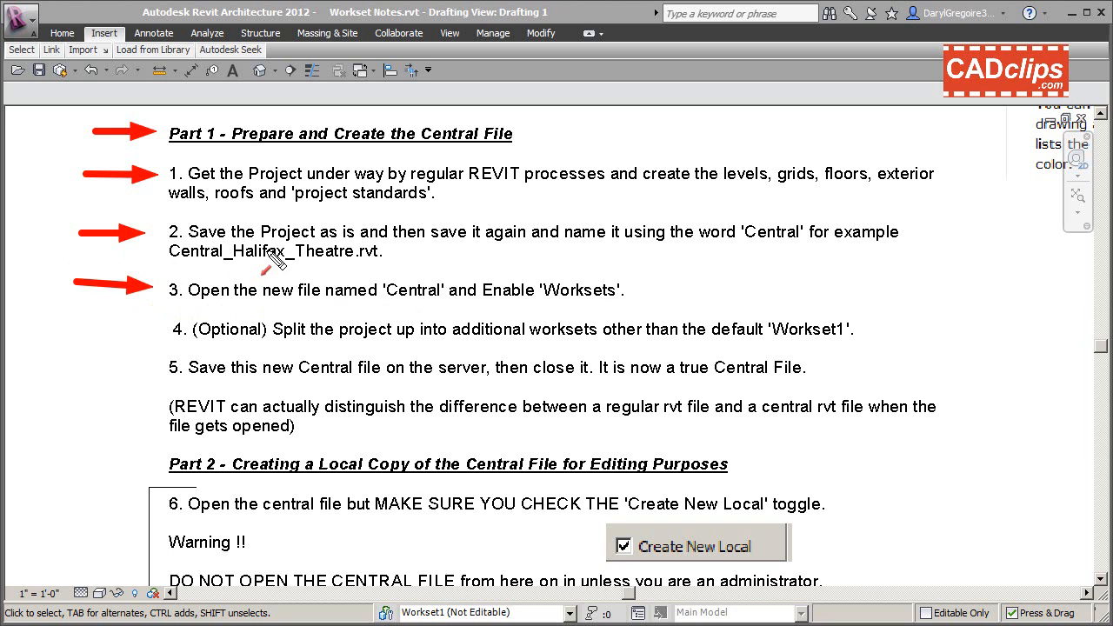
mouse_move(372, 165)
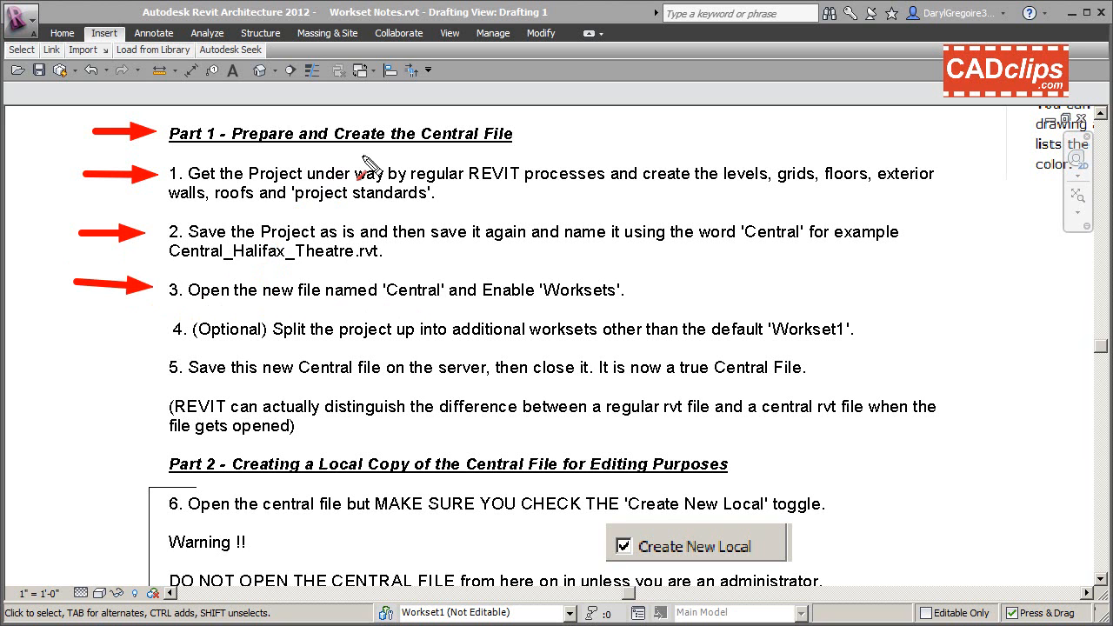
mouse_move(339, 252)
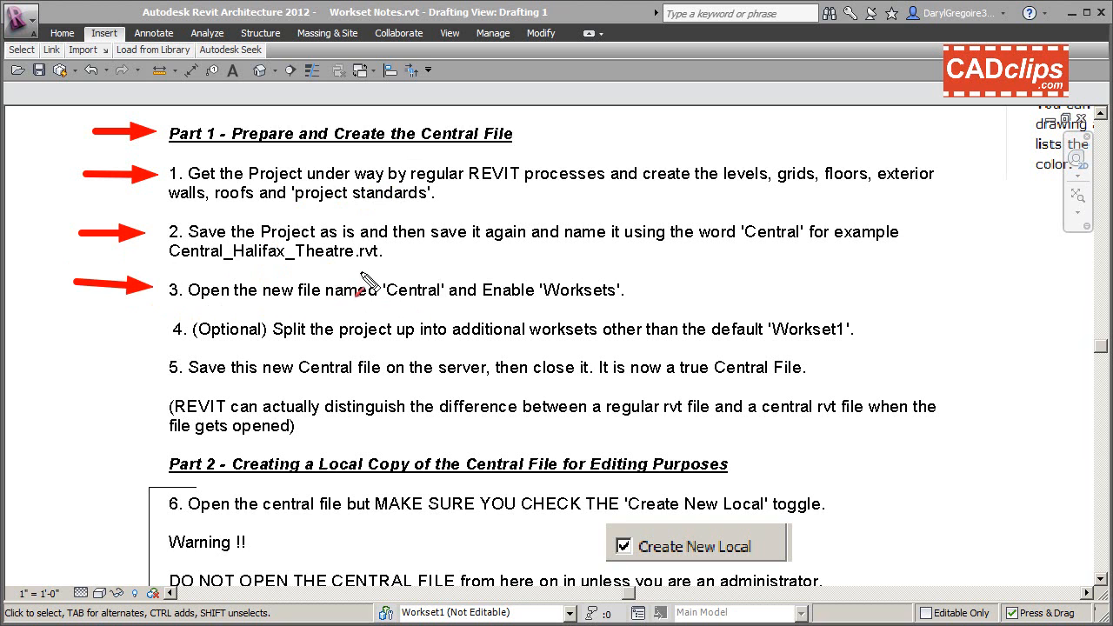
mouse_move(558, 281)
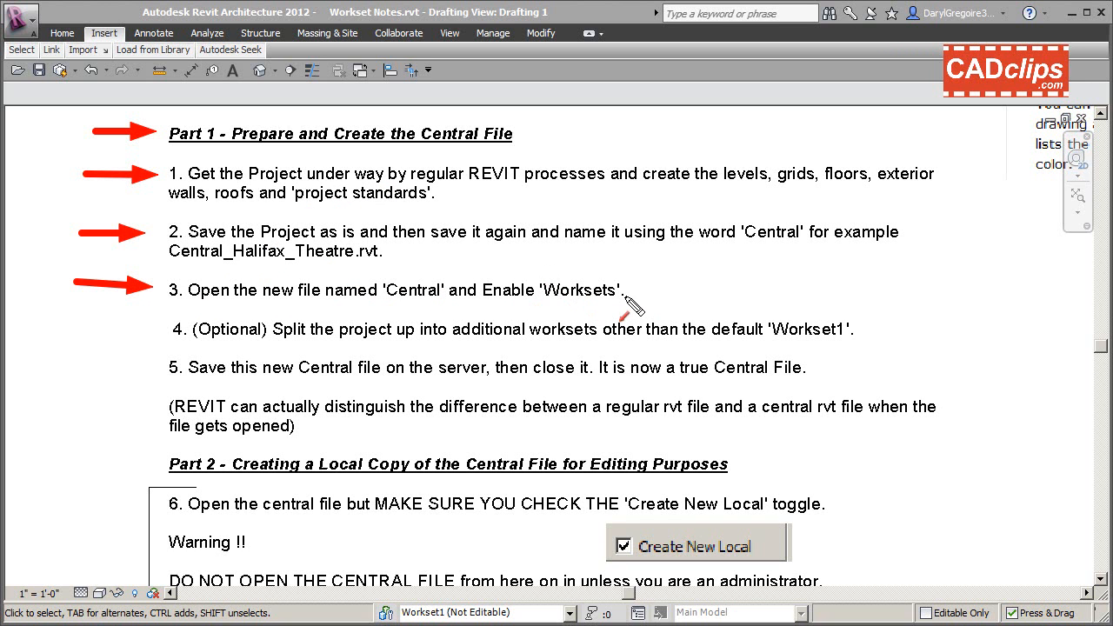
mouse_move(557, 313)
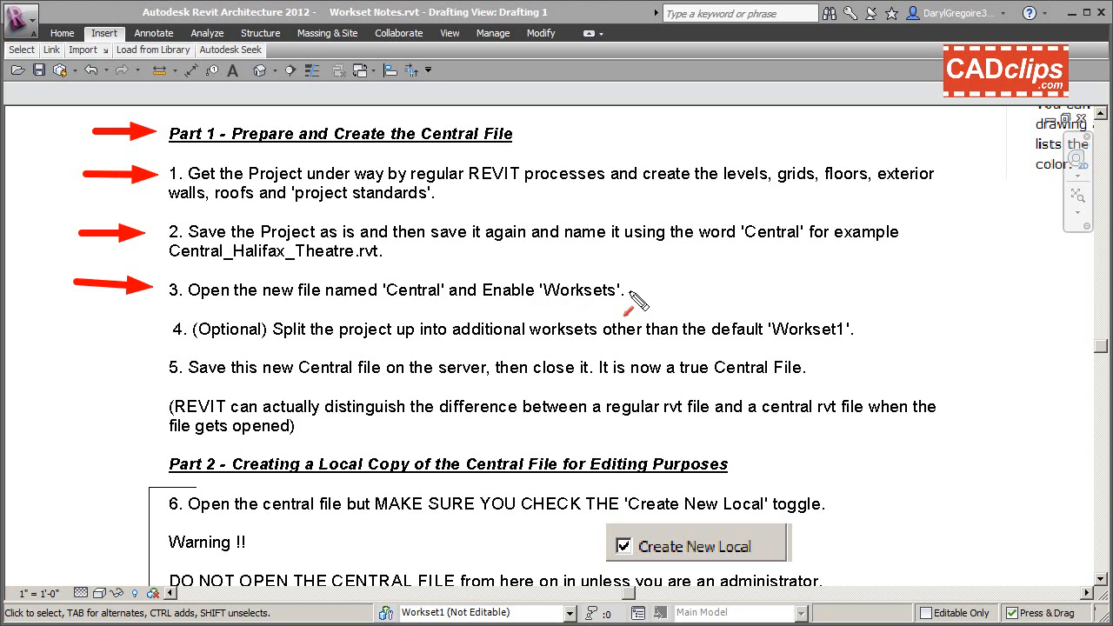
mouse_move(638, 300)
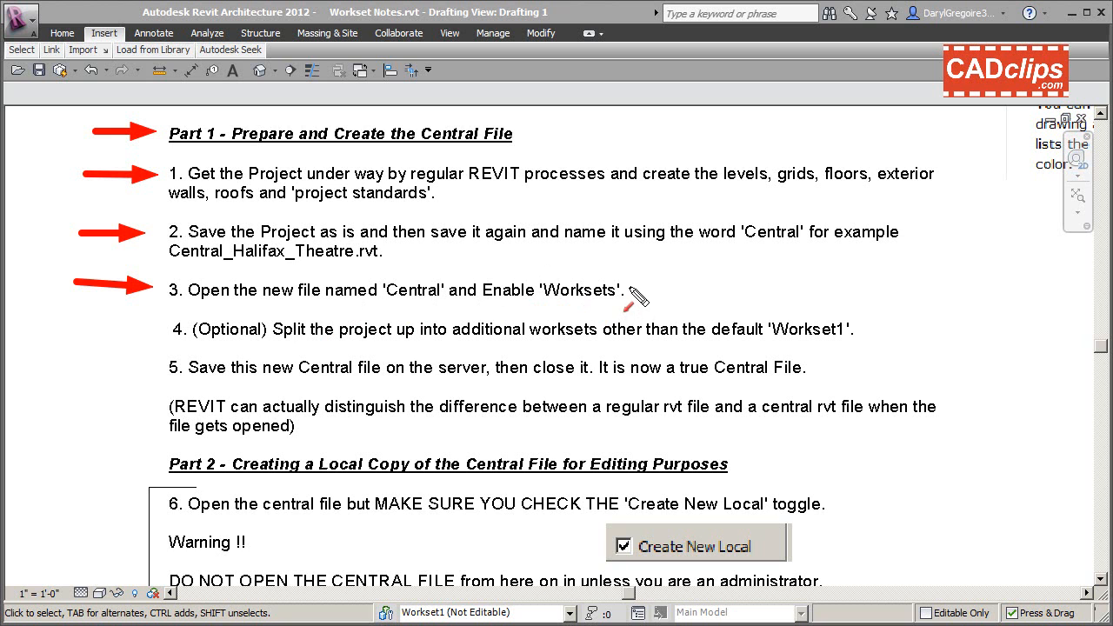
mouse_move(305, 352)
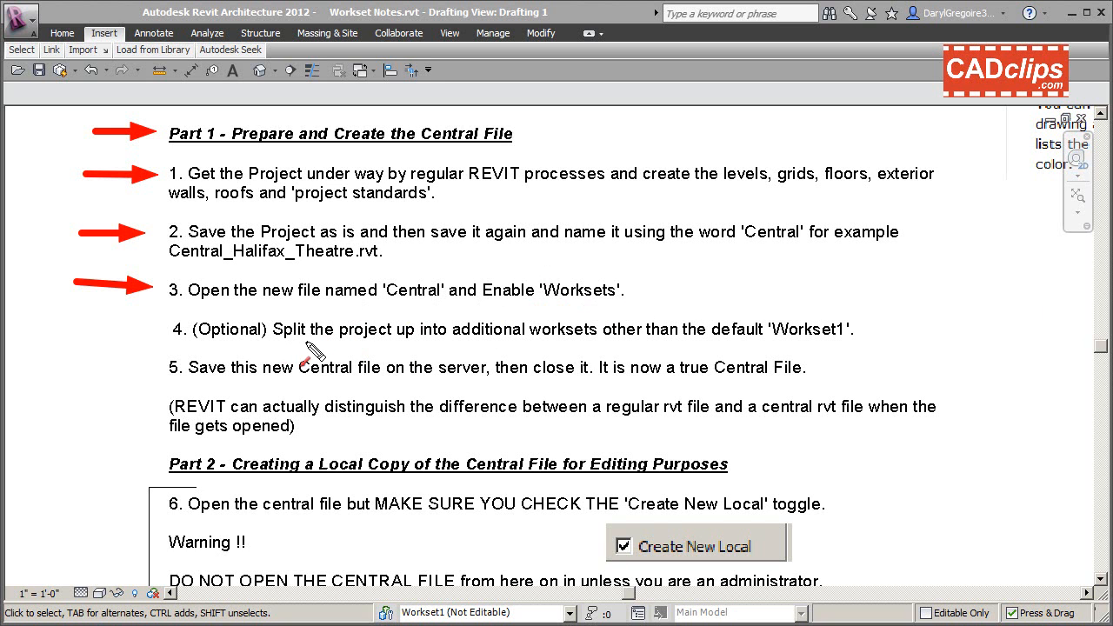
mouse_move(658, 356)
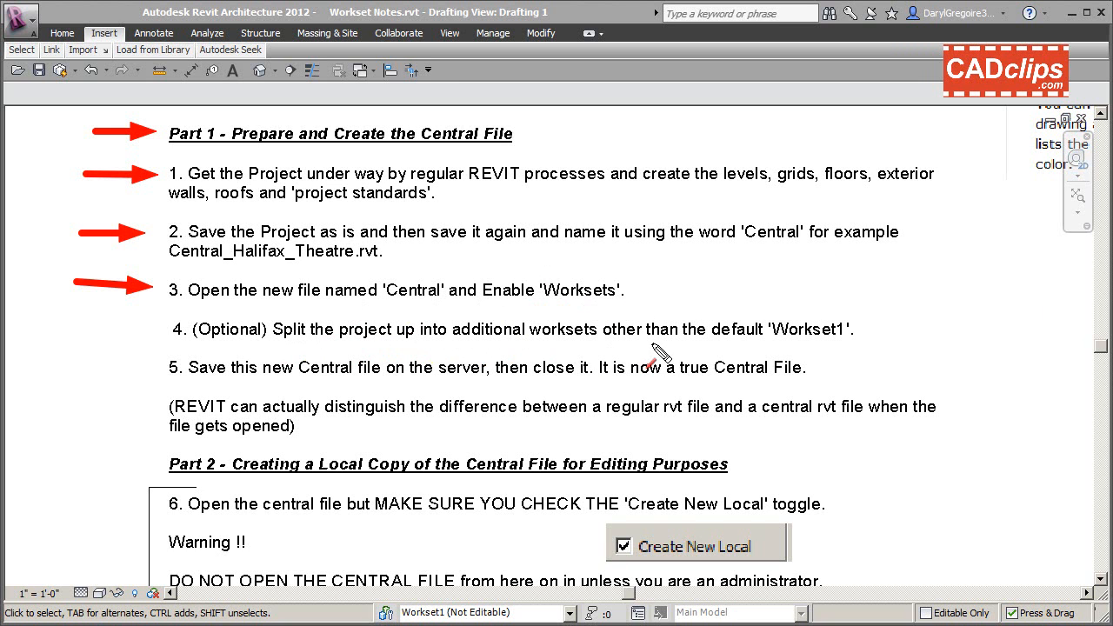
mouse_move(217, 351)
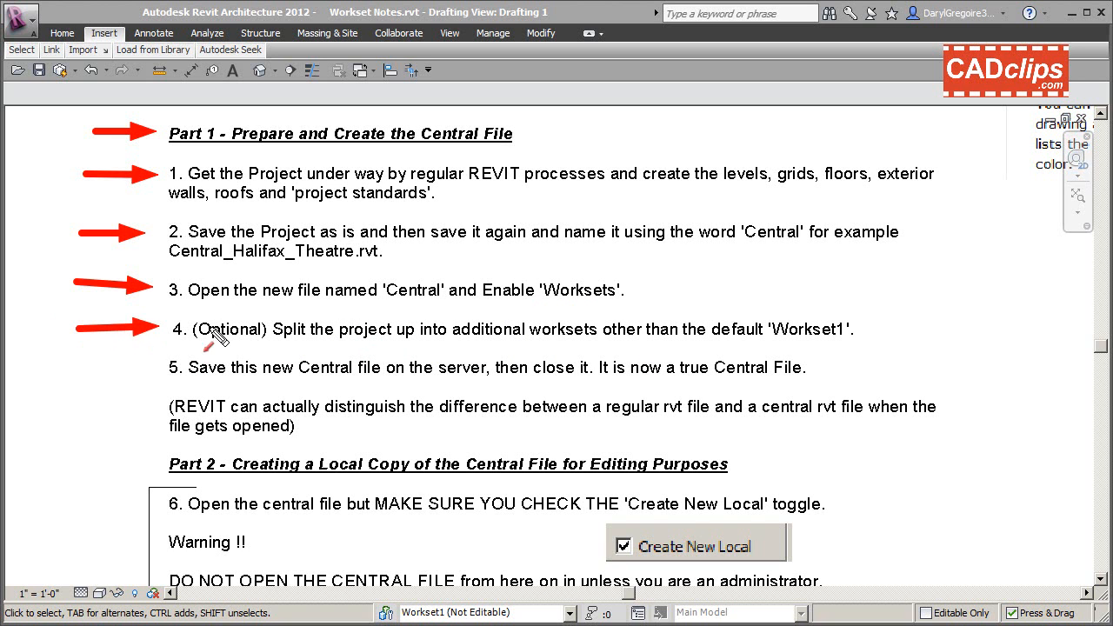
mouse_move(467, 285)
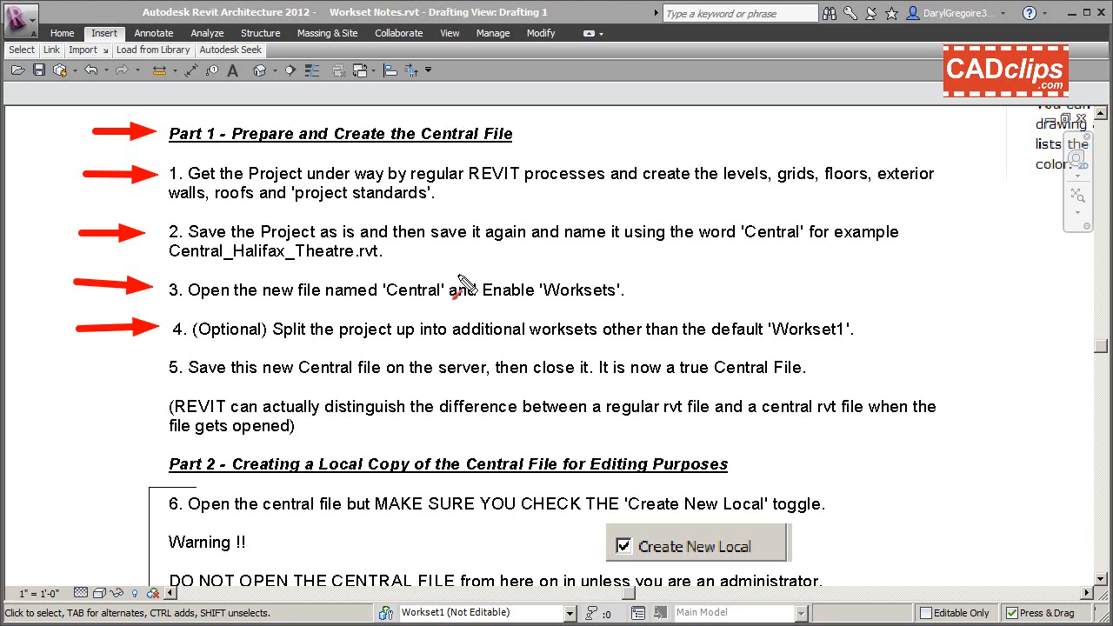
mouse_move(444, 354)
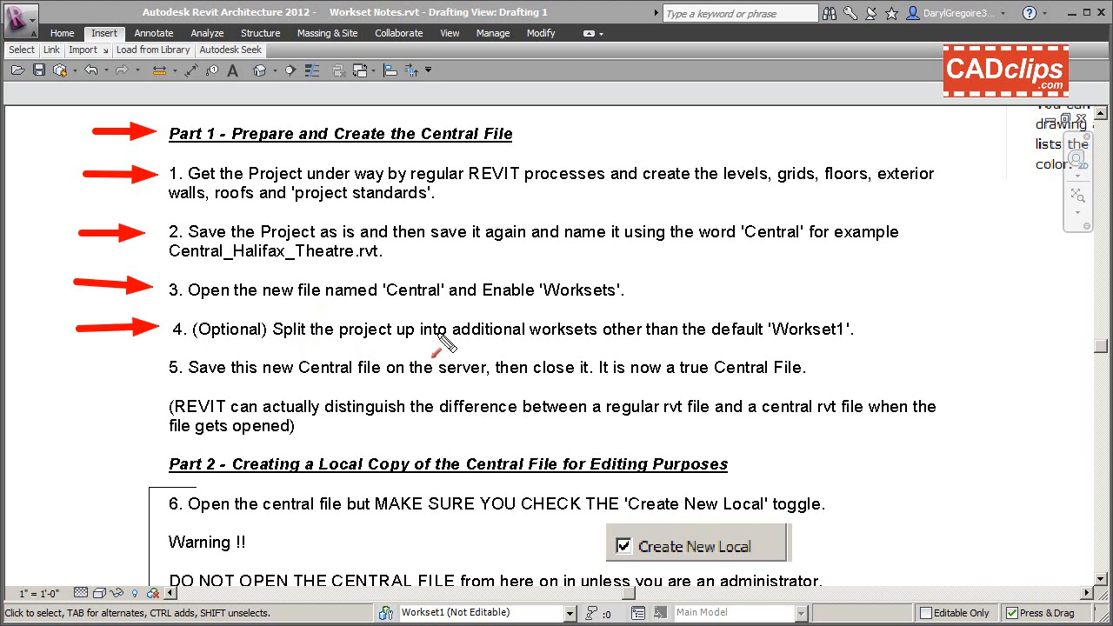
mouse_move(709, 336)
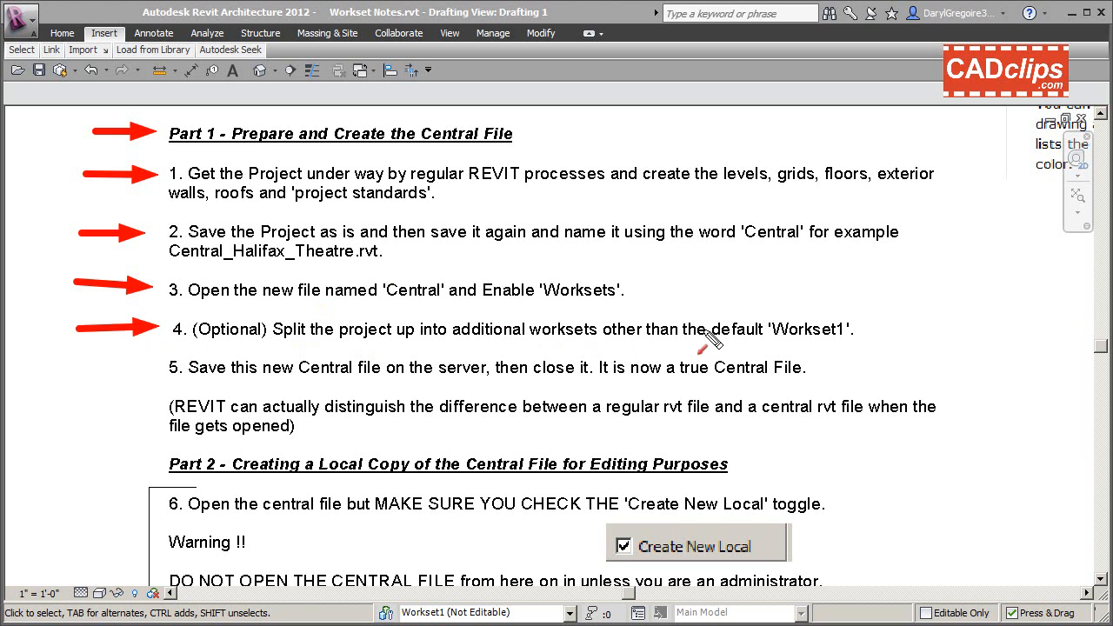
mouse_move(613, 346)
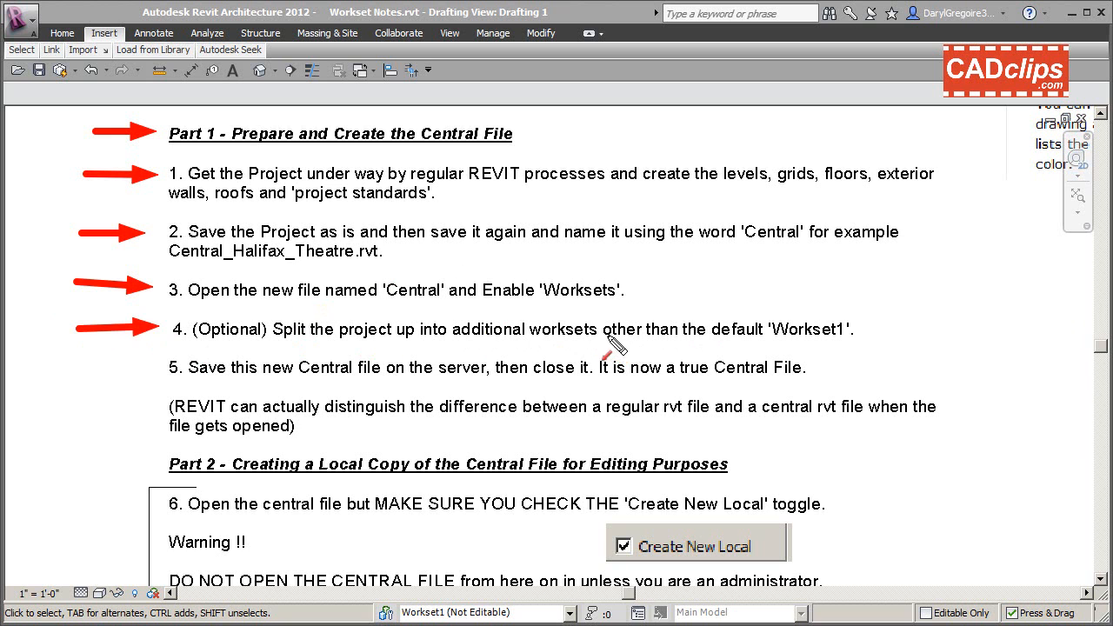
mouse_move(320, 337)
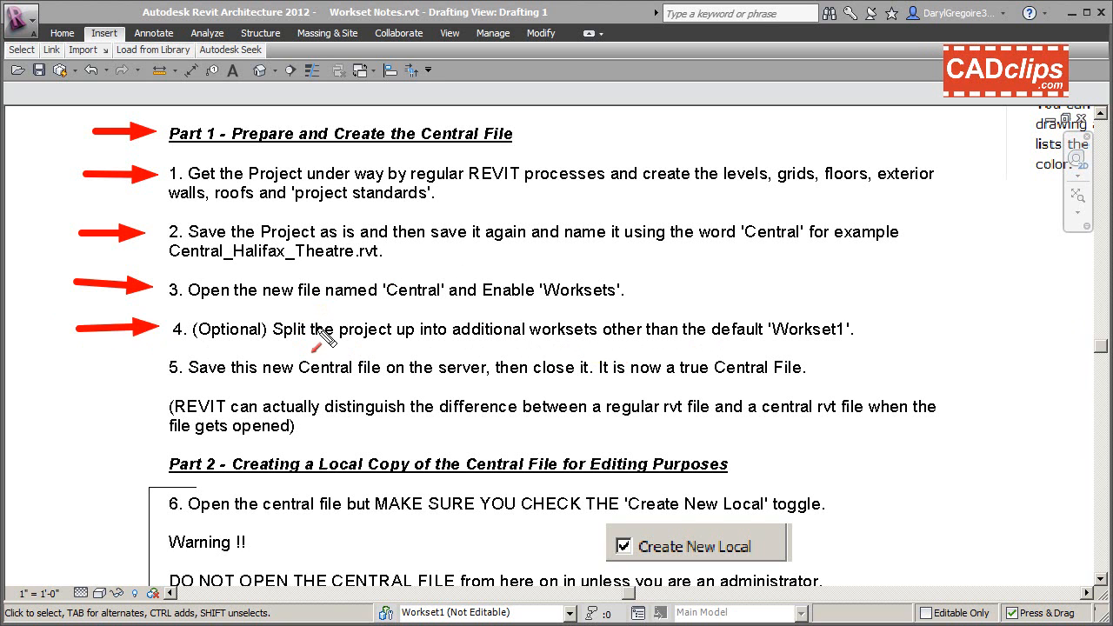
mouse_move(324, 335)
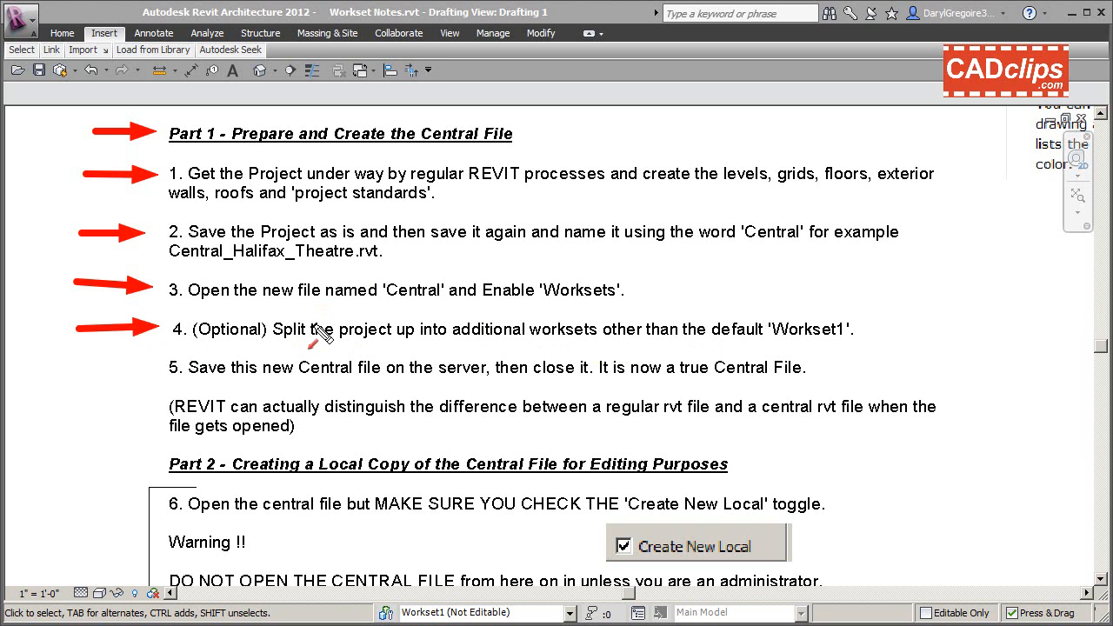
mouse_move(313, 335)
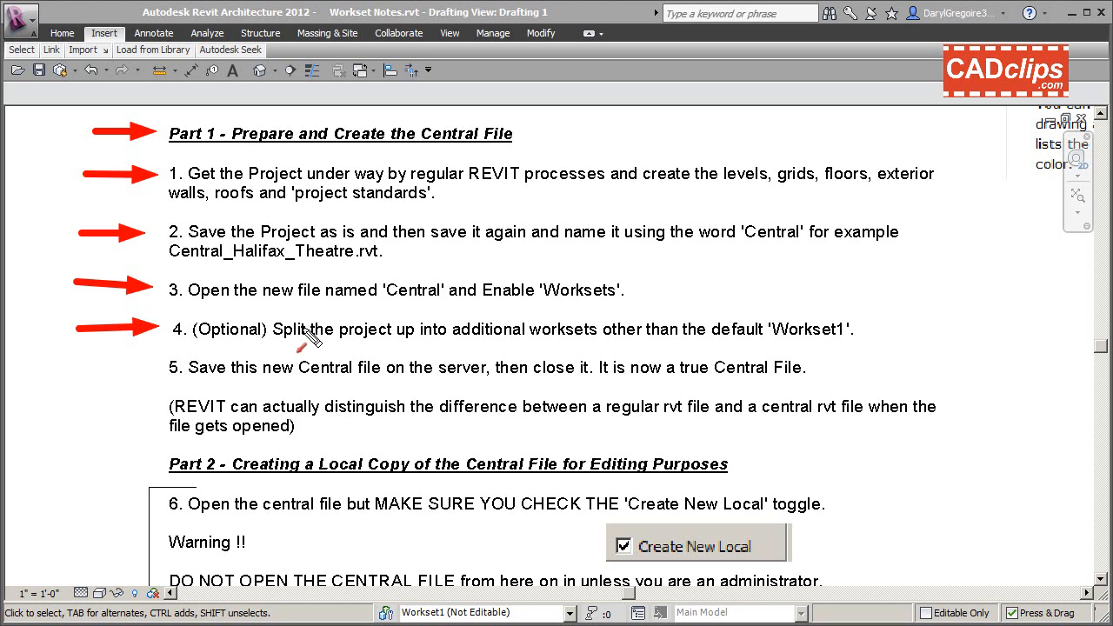
mouse_move(504, 298)
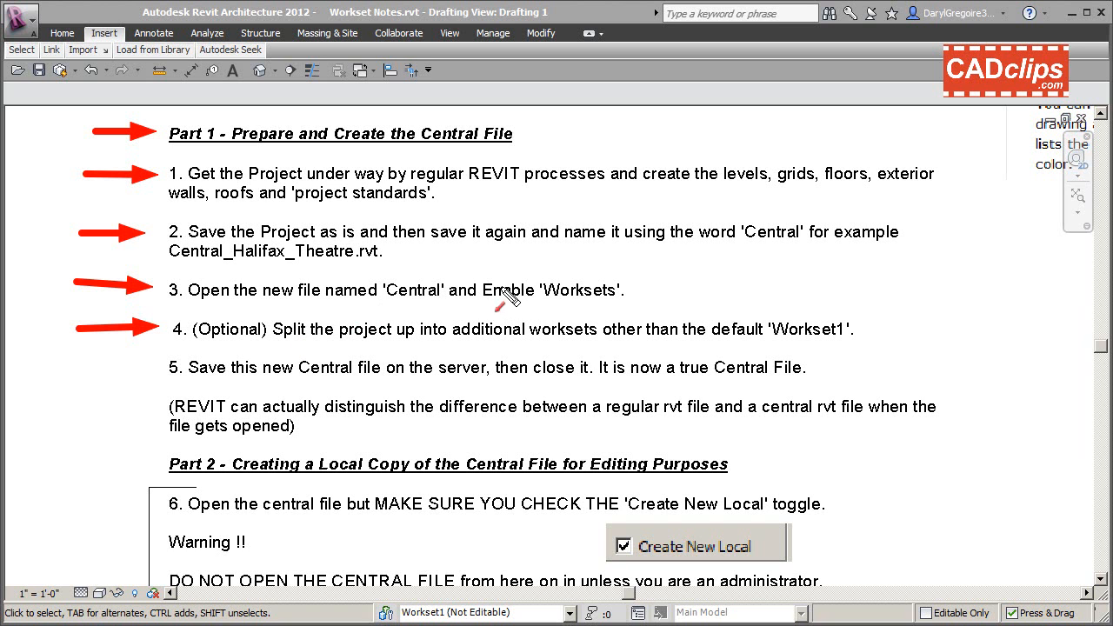
mouse_move(291, 333)
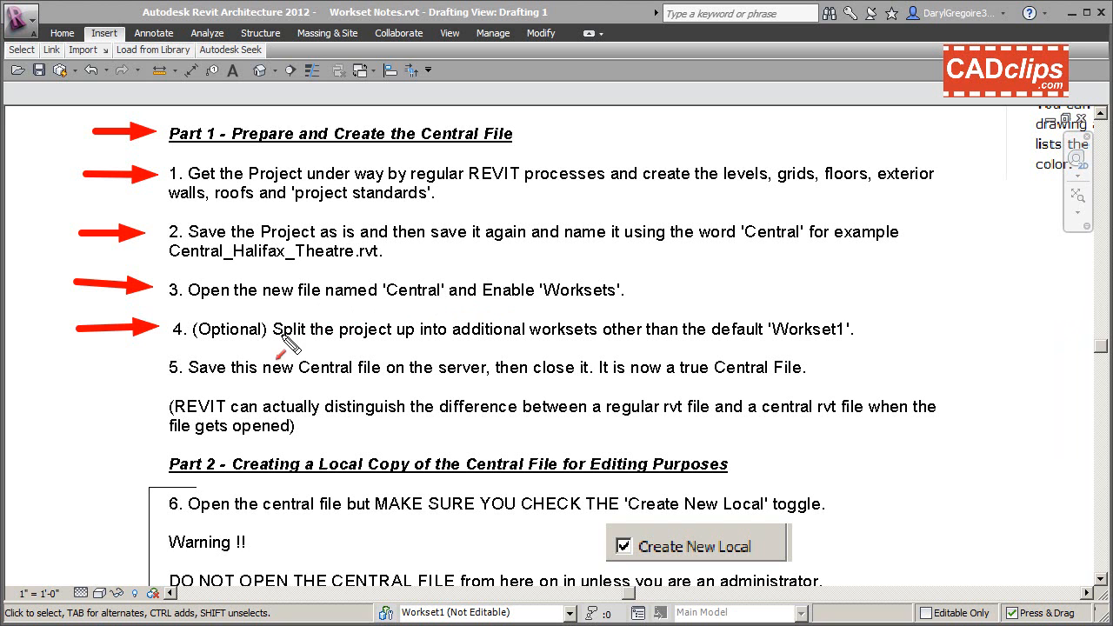
mouse_move(122, 378)
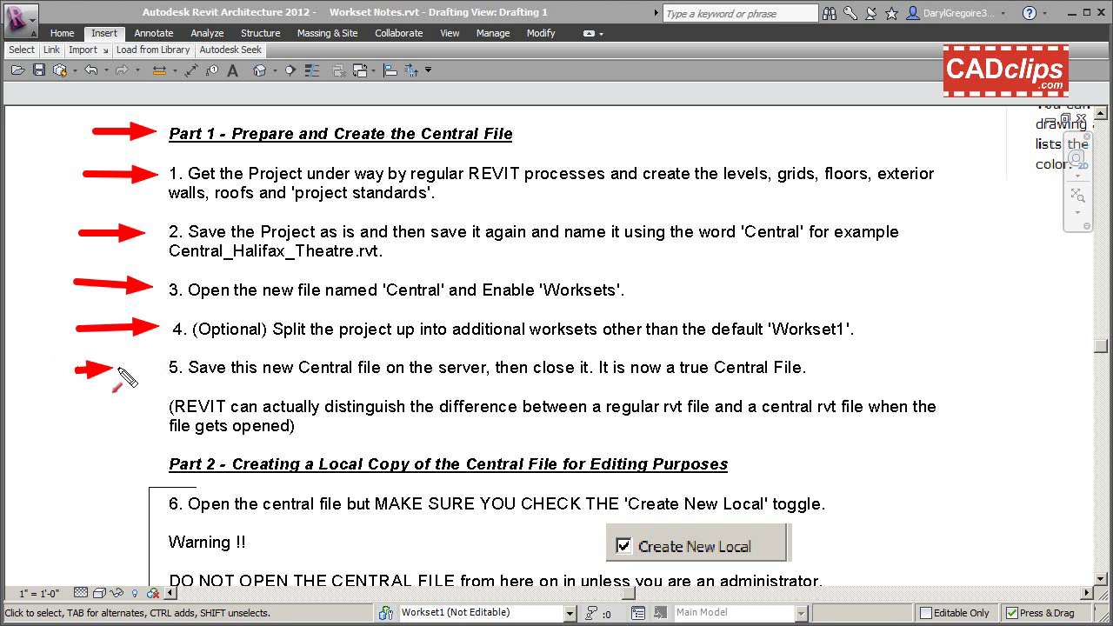
mouse_move(374, 382)
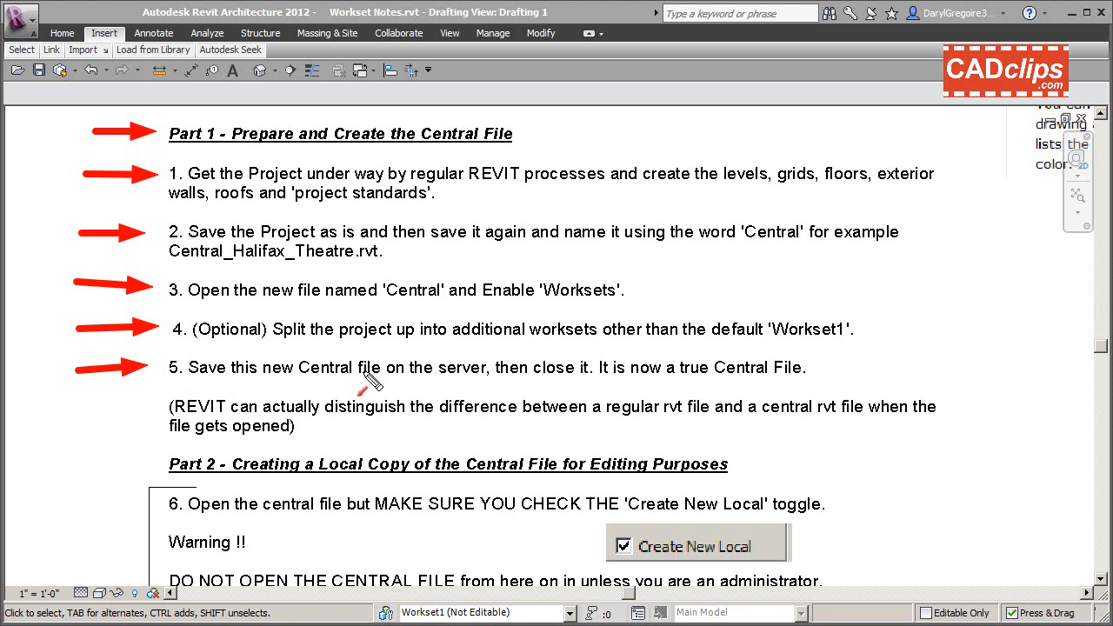
mouse_move(461, 379)
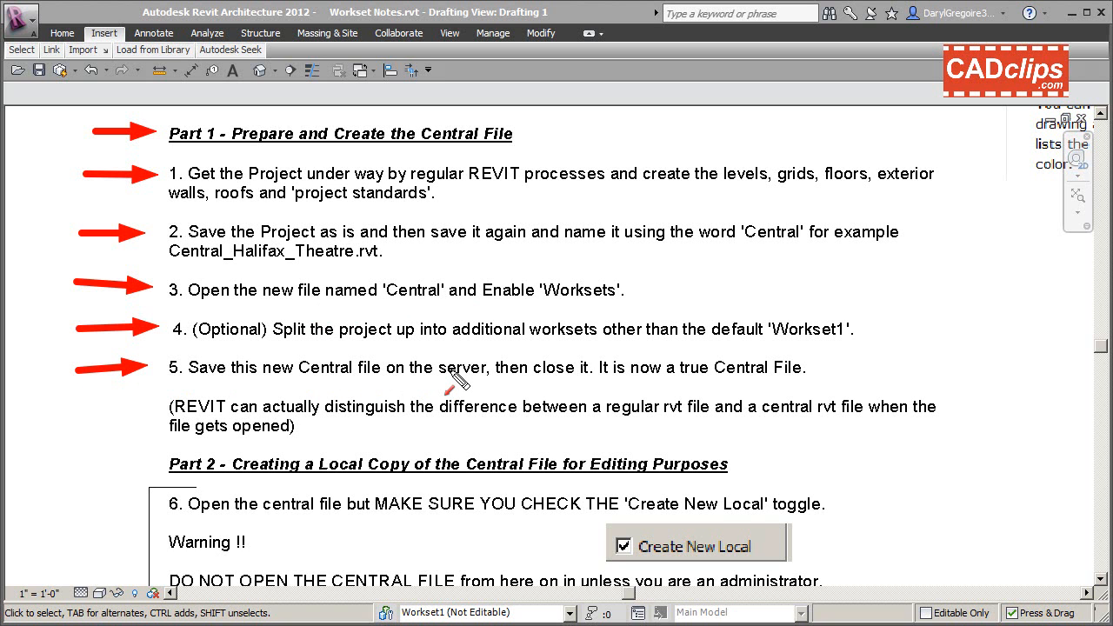
mouse_move(465, 317)
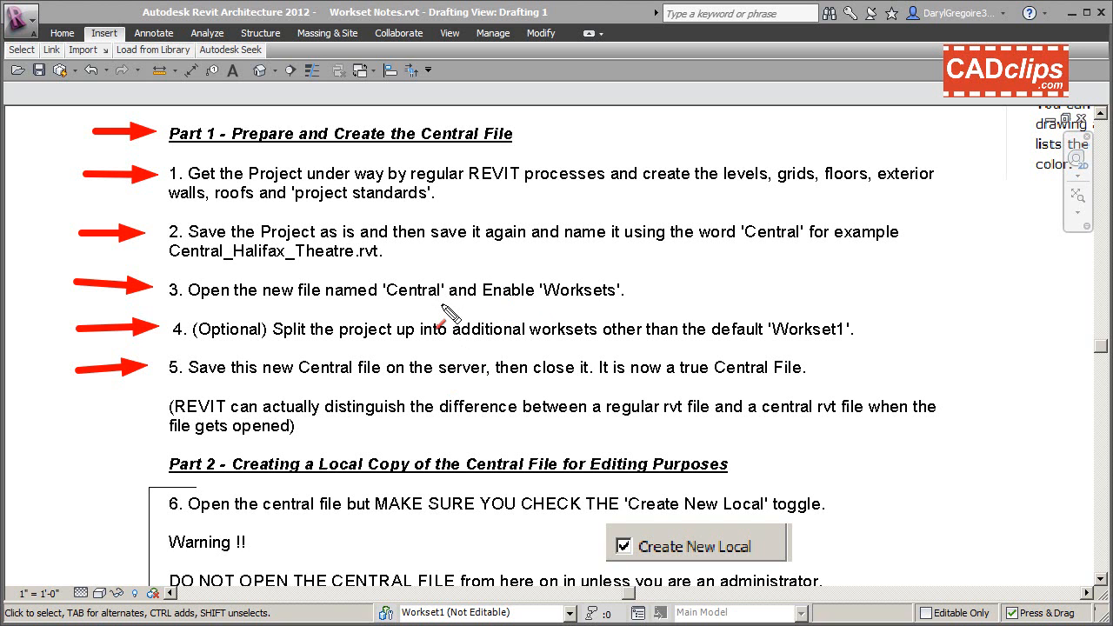
mouse_move(392, 367)
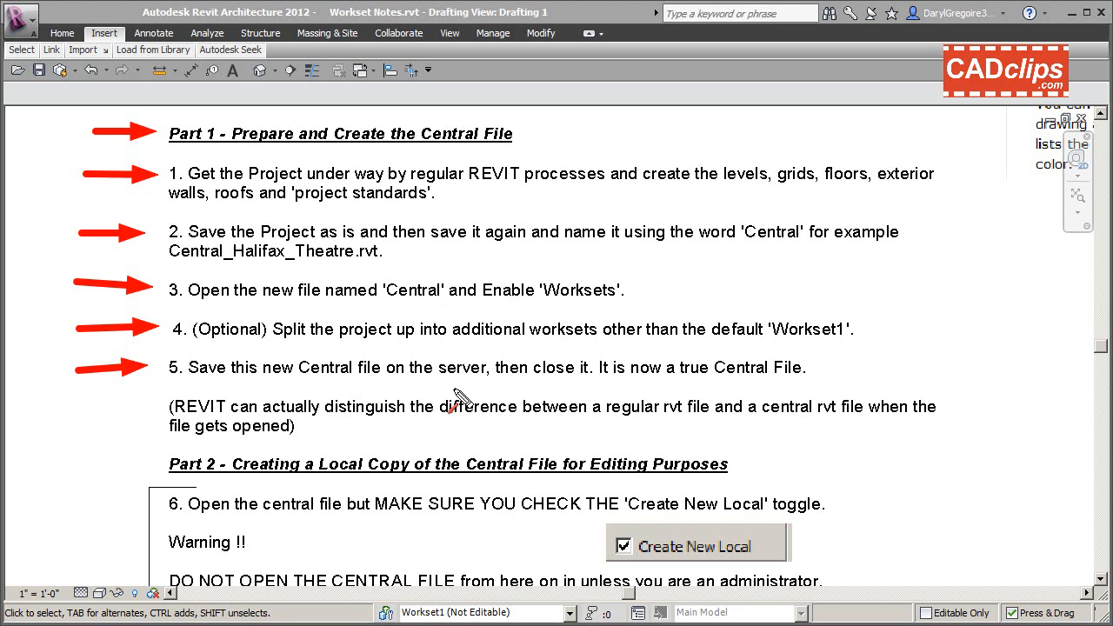
mouse_move(547, 387)
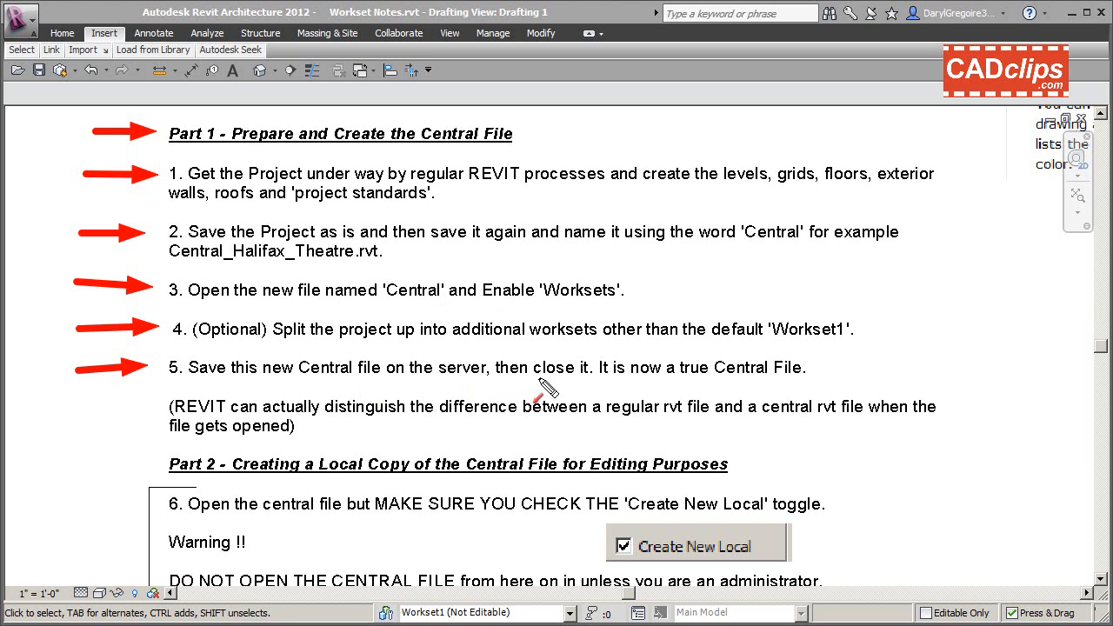
mouse_move(752, 409)
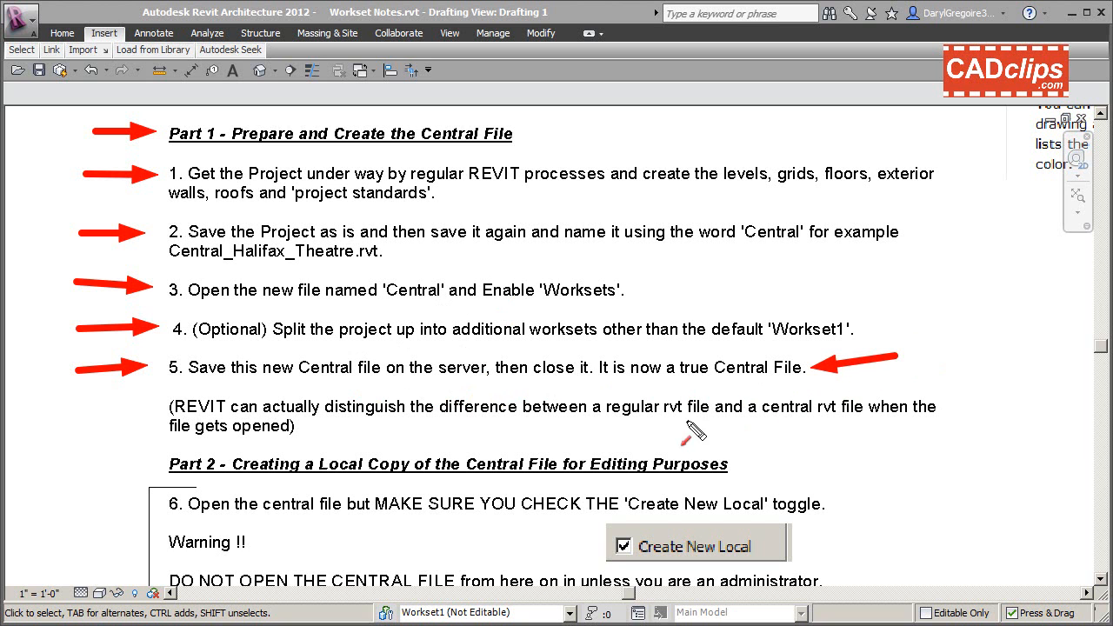
mouse_move(557, 235)
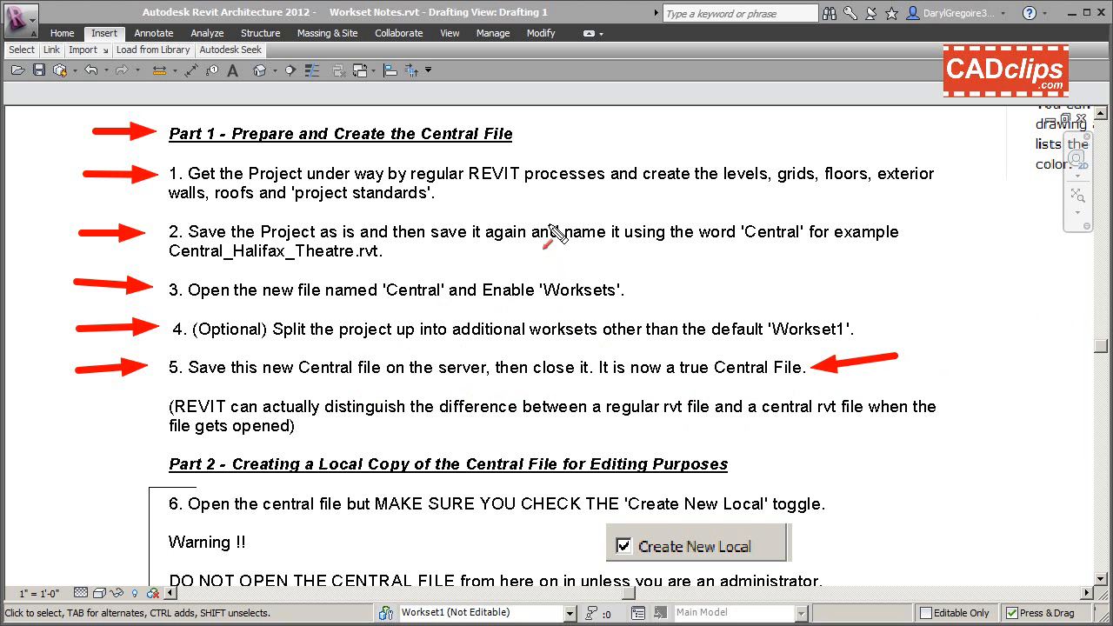
mouse_move(242, 256)
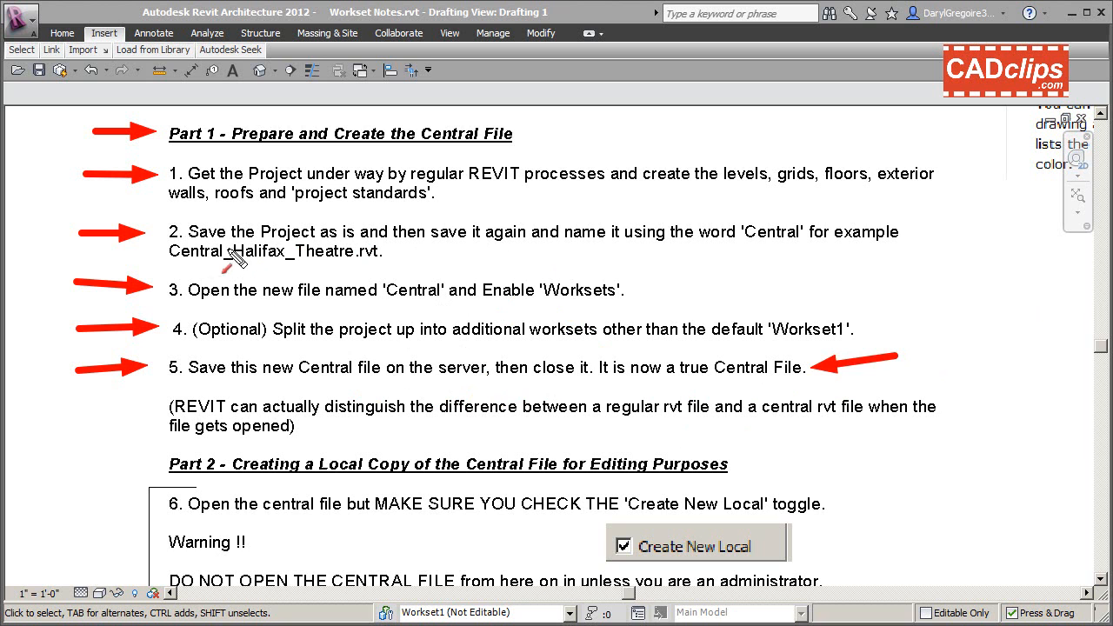
mouse_move(591, 294)
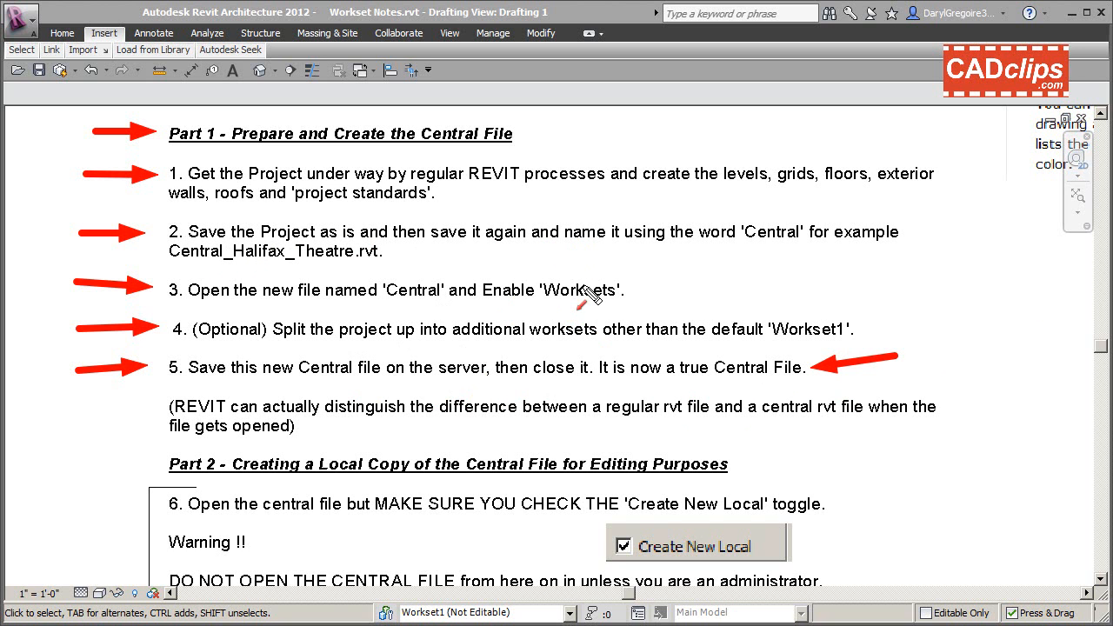
mouse_move(300, 339)
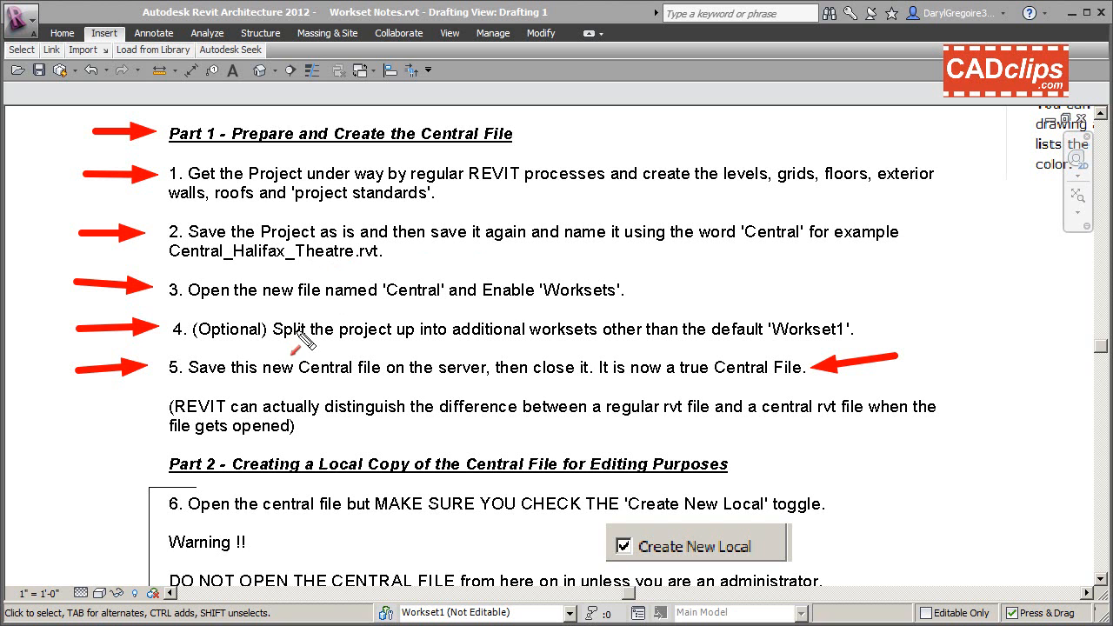
mouse_move(365, 379)
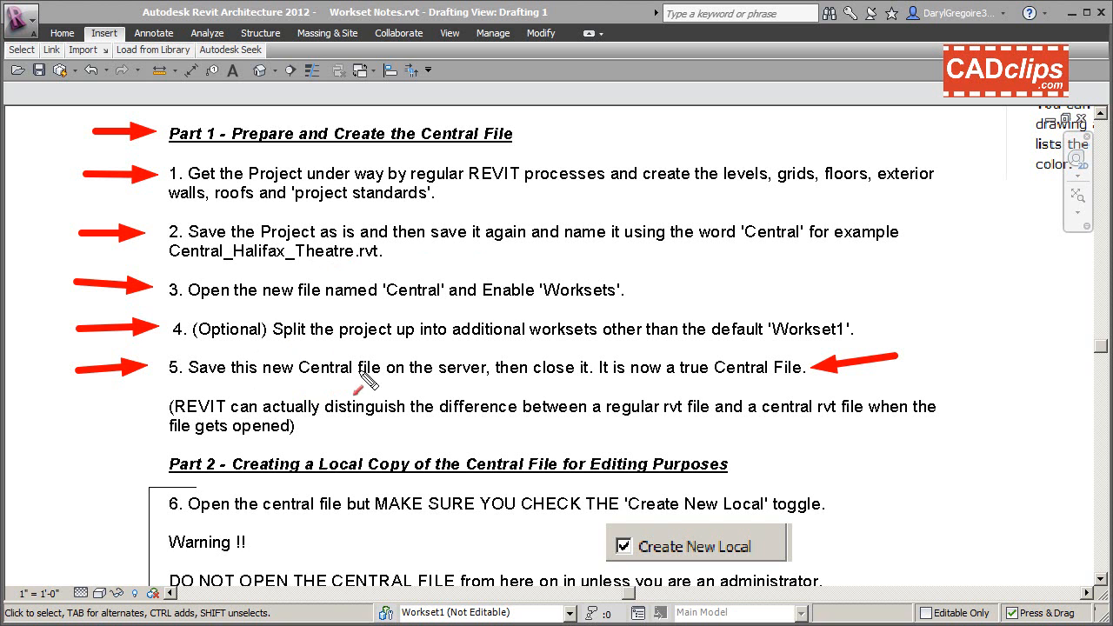
mouse_move(453, 378)
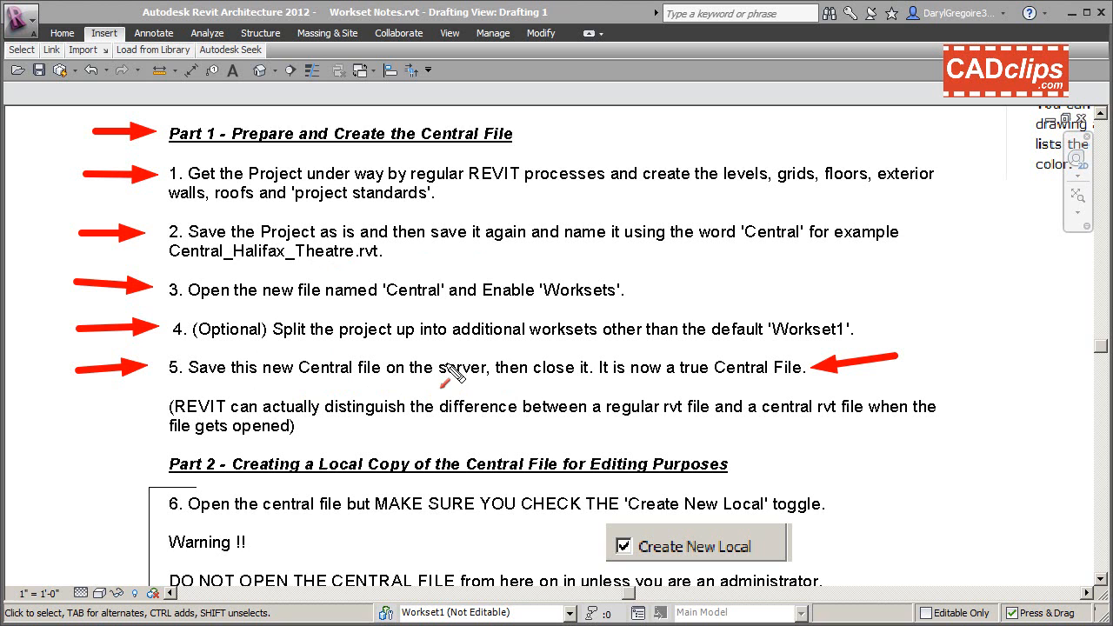
mouse_move(588, 386)
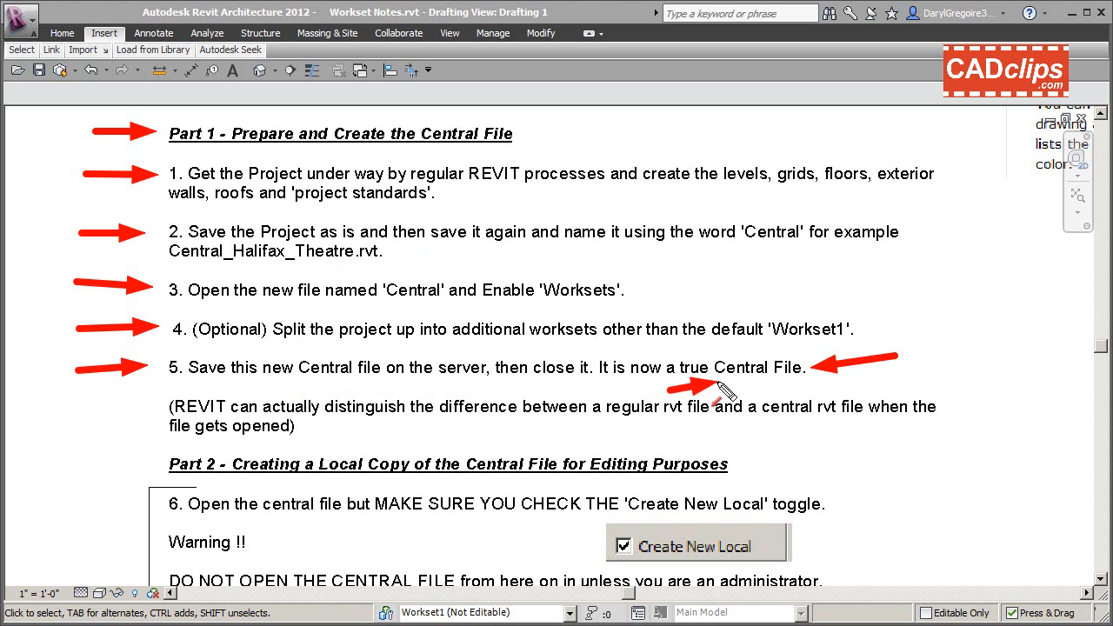
mouse_move(744, 434)
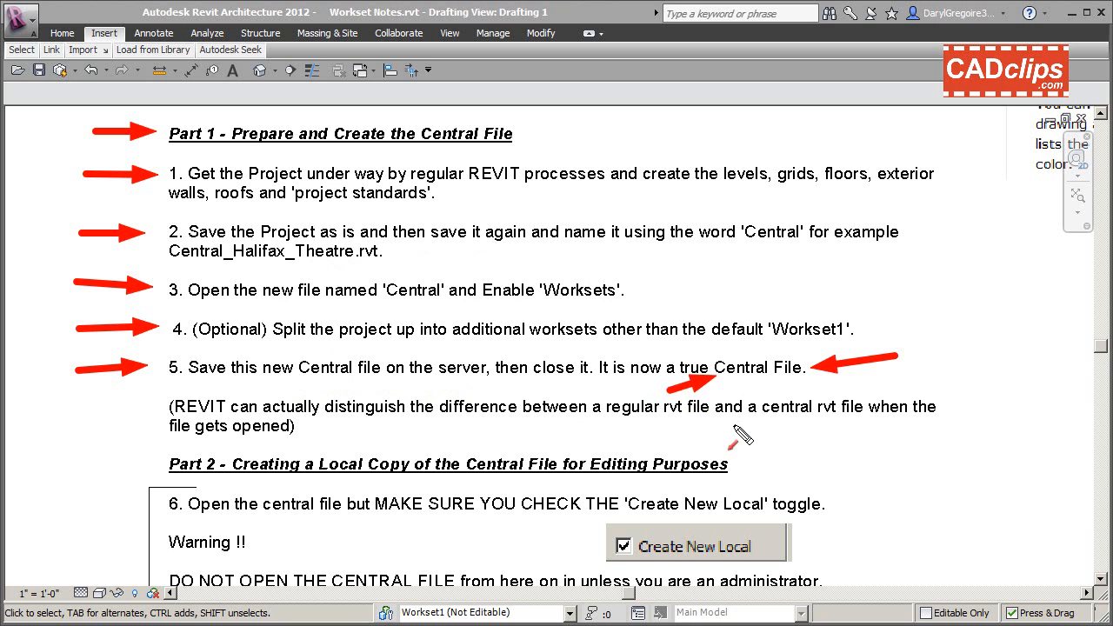
mouse_move(743, 448)
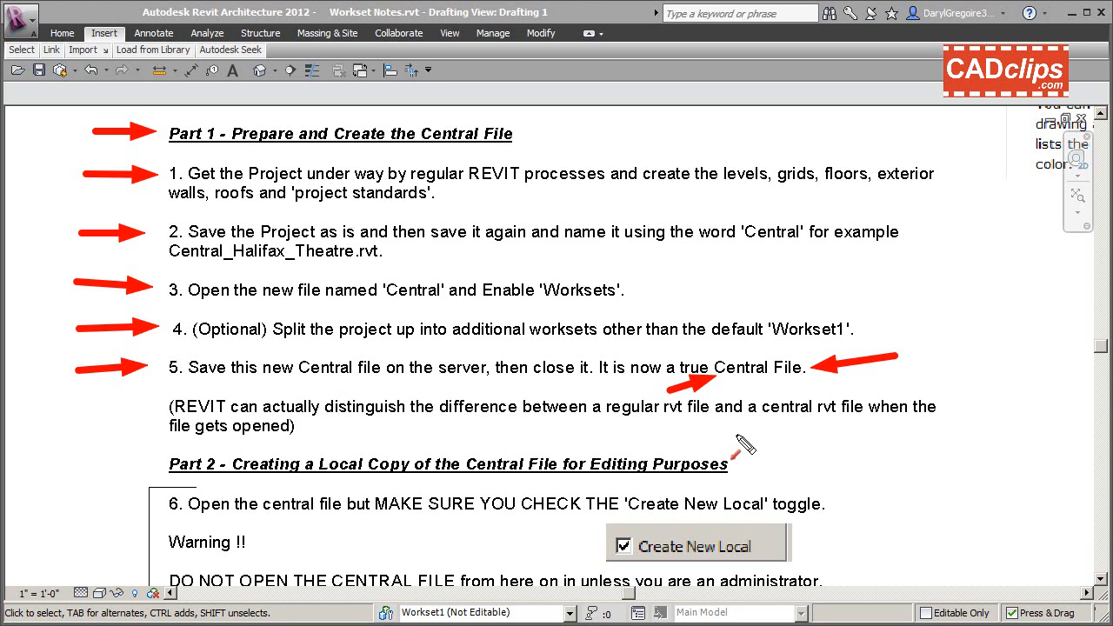
mouse_move(719, 422)
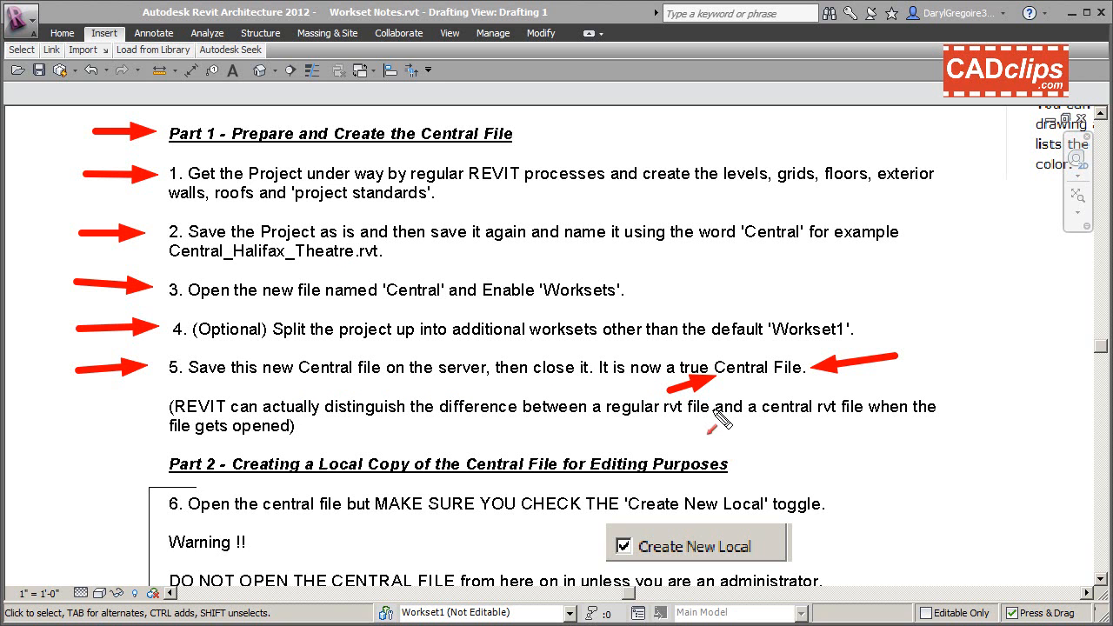
mouse_move(686, 390)
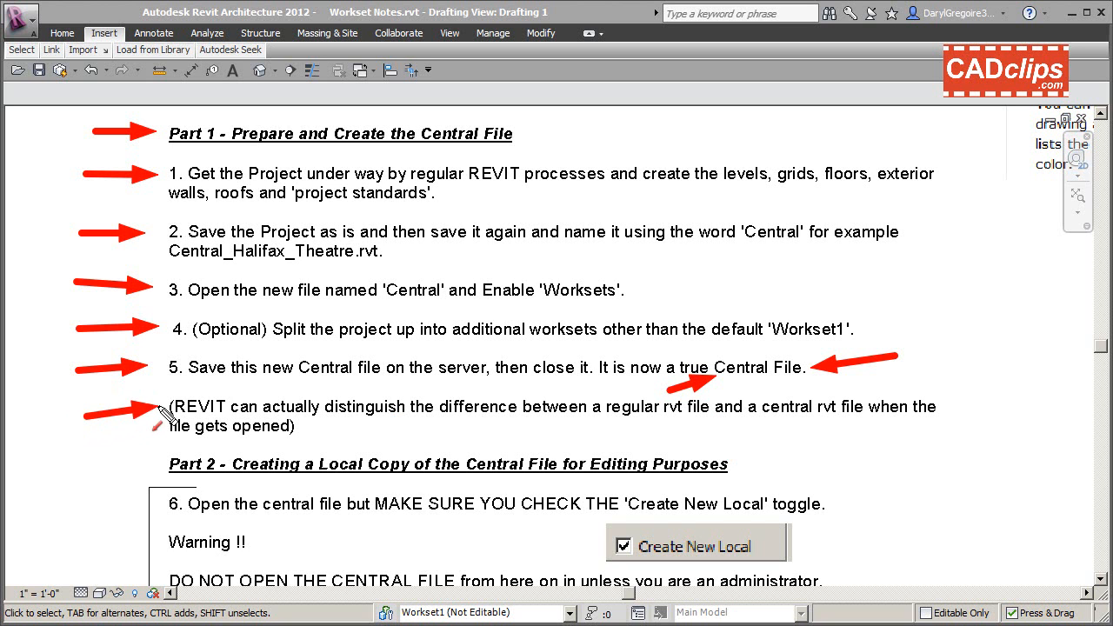
mouse_move(343, 417)
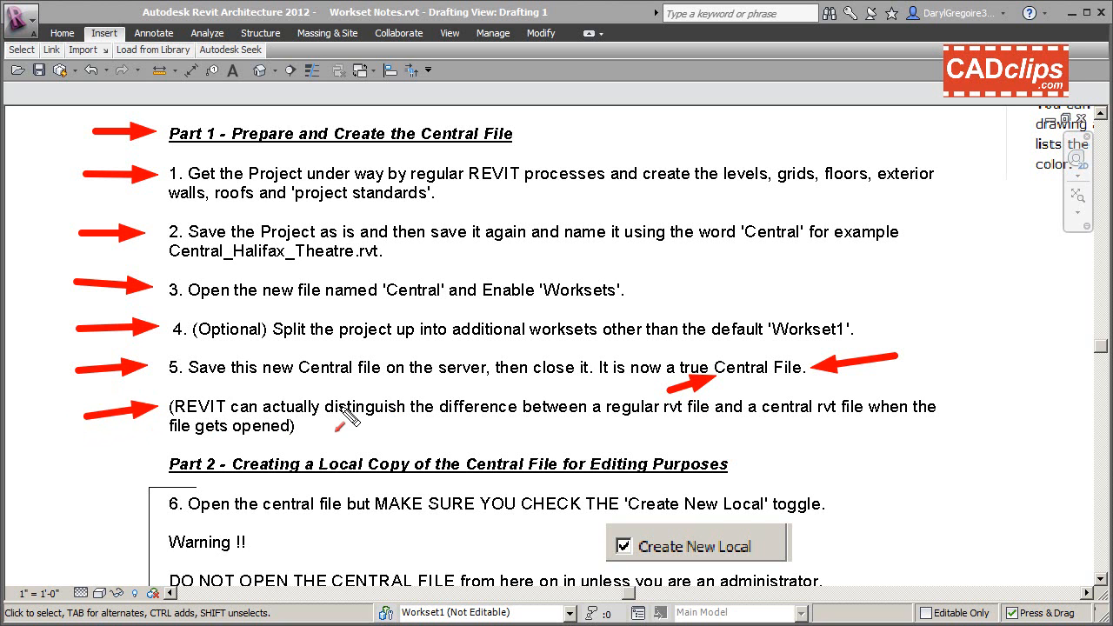
mouse_move(669, 426)
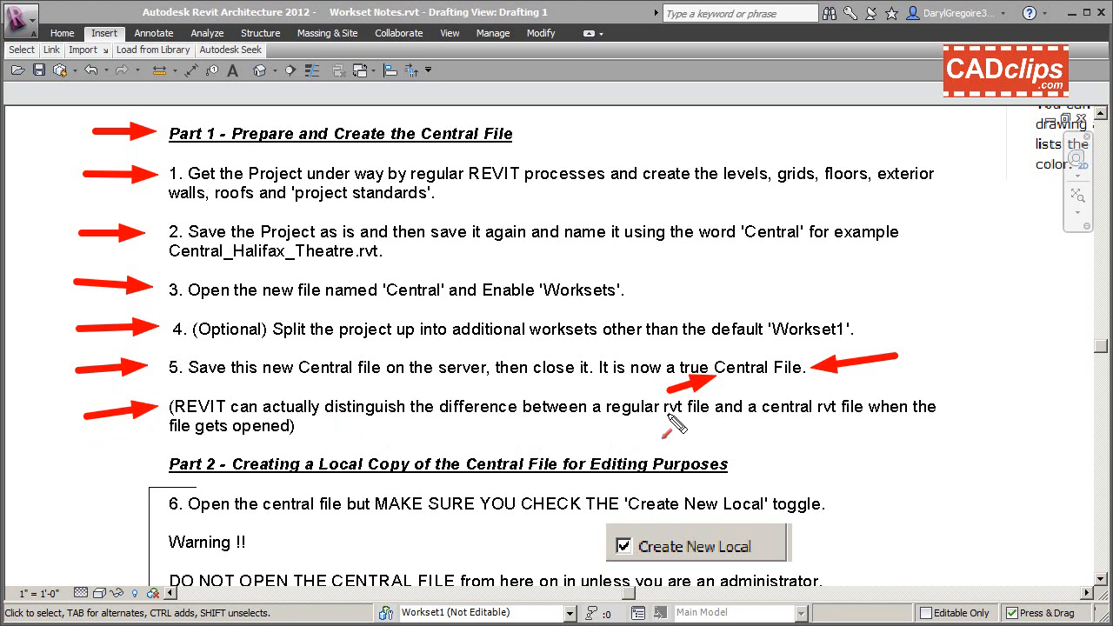
mouse_move(826, 426)
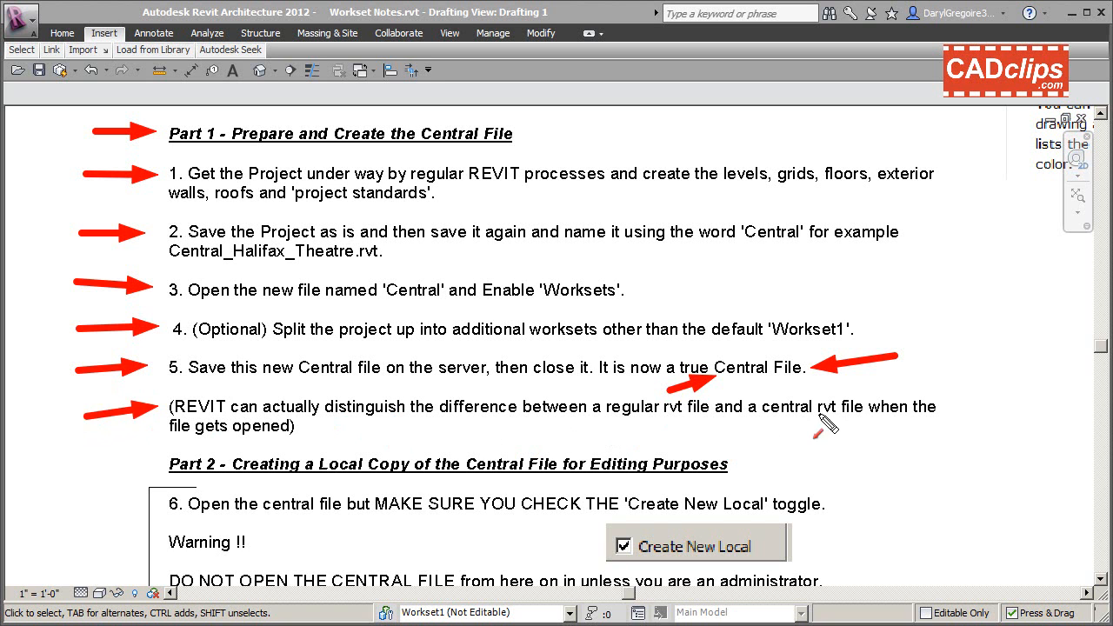
mouse_move(838, 426)
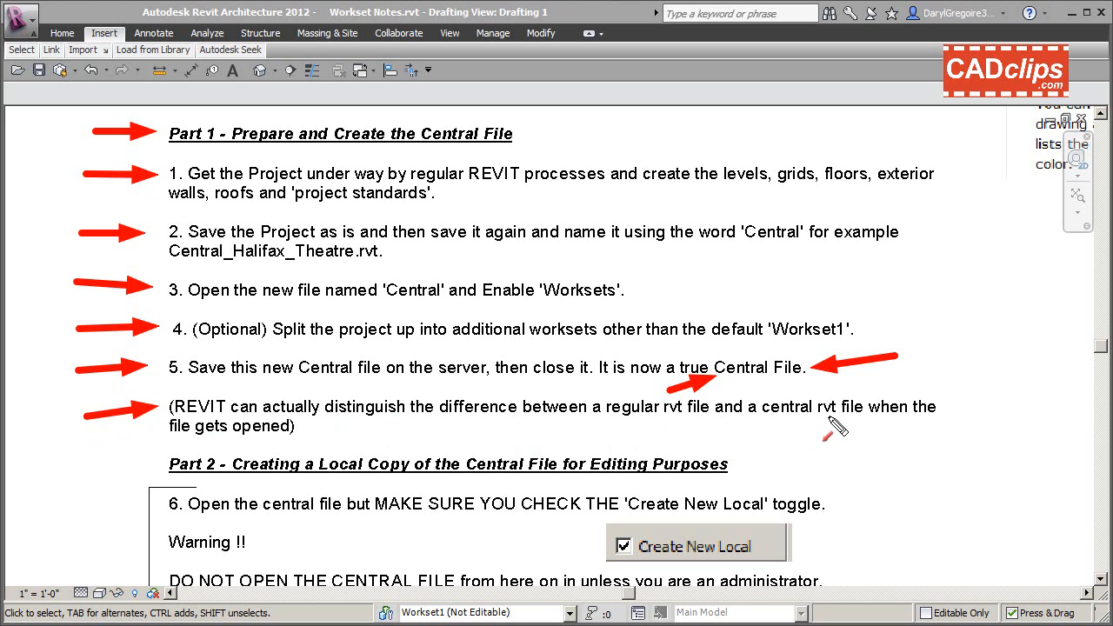
mouse_move(303, 452)
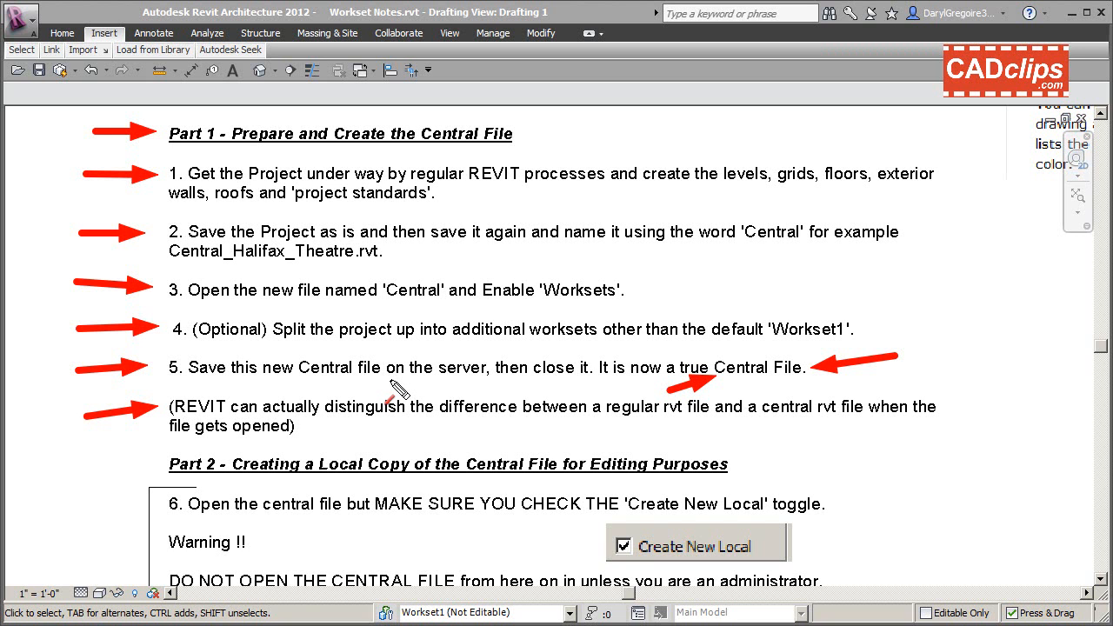
mouse_move(371, 375)
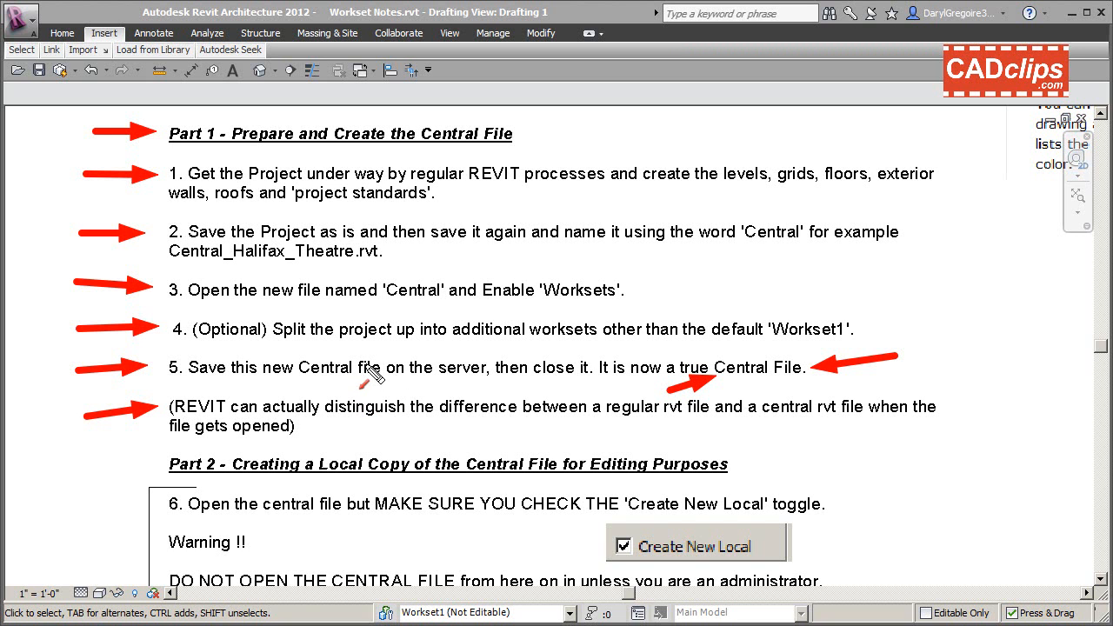
mouse_move(394, 373)
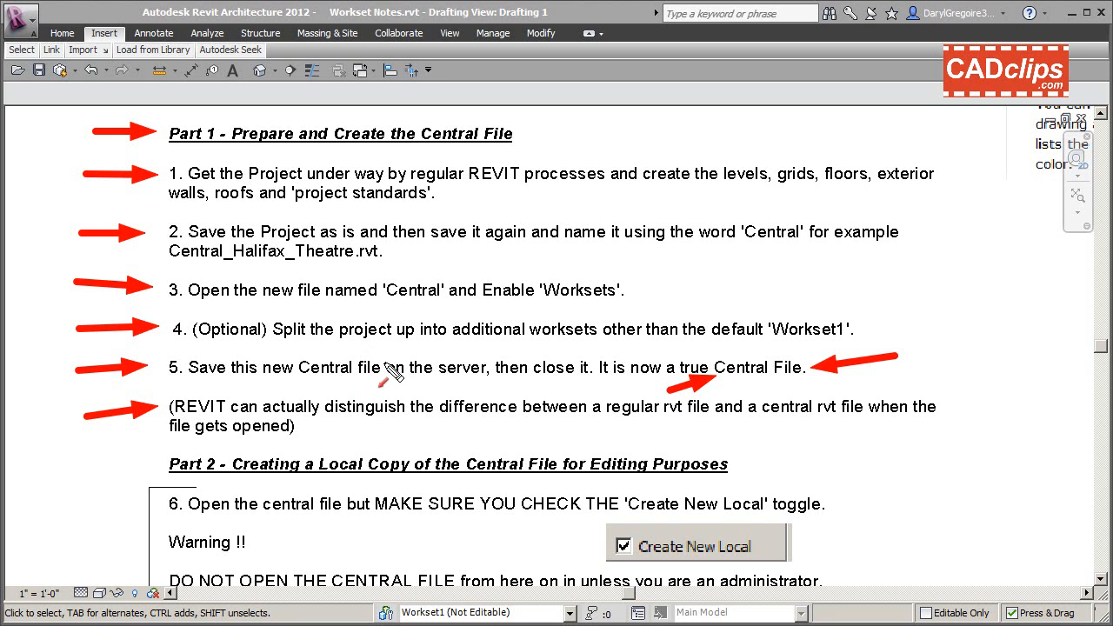
mouse_move(435, 405)
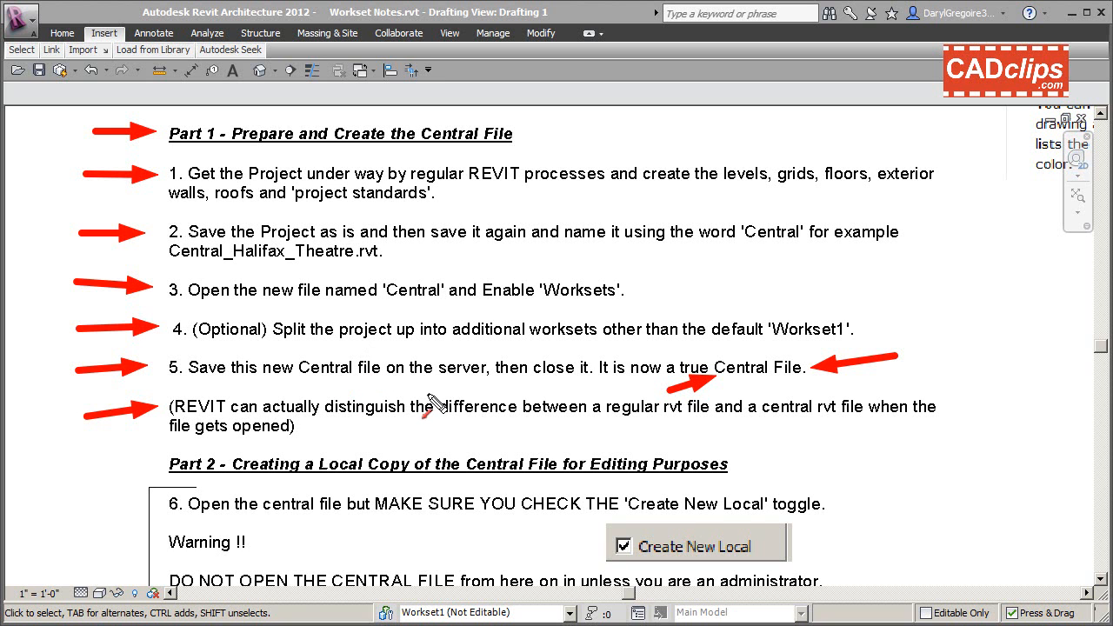
mouse_move(422, 261)
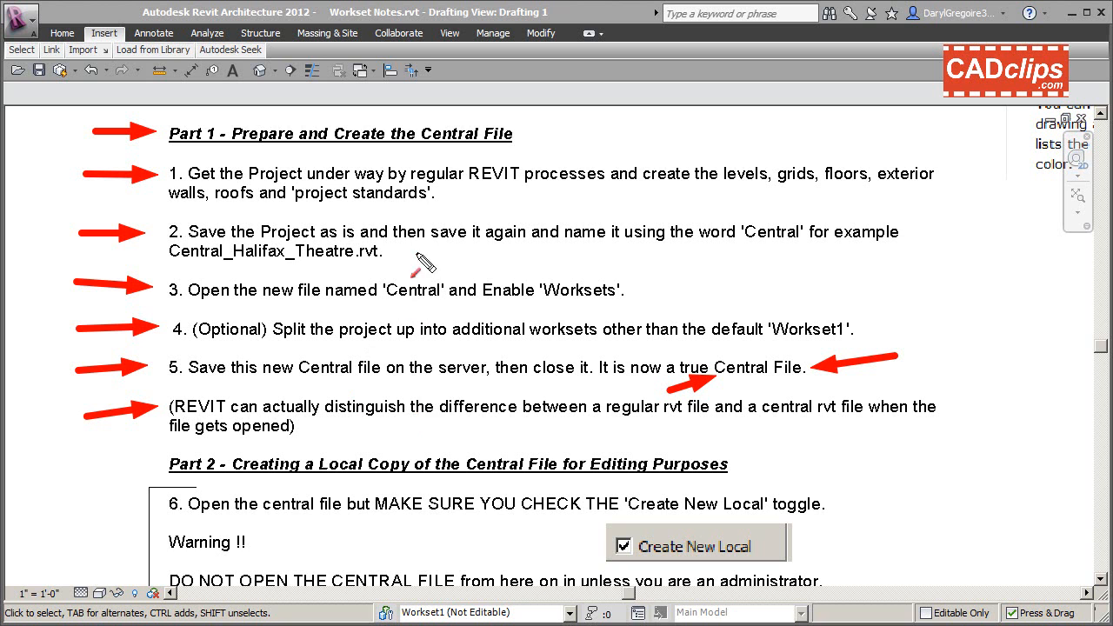
mouse_move(511, 159)
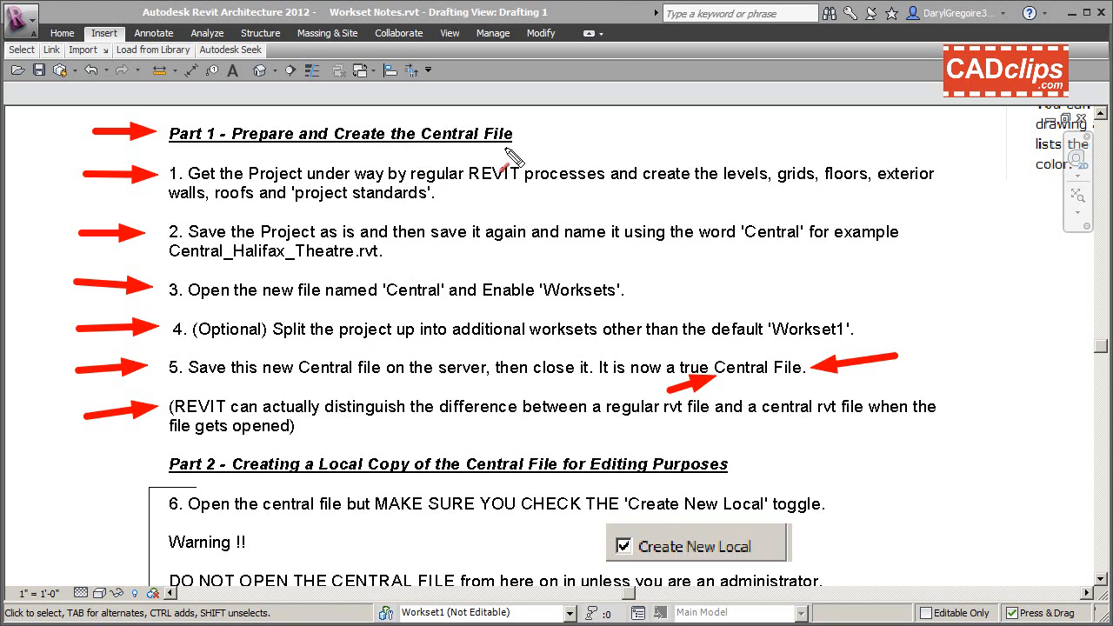
mouse_move(455, 229)
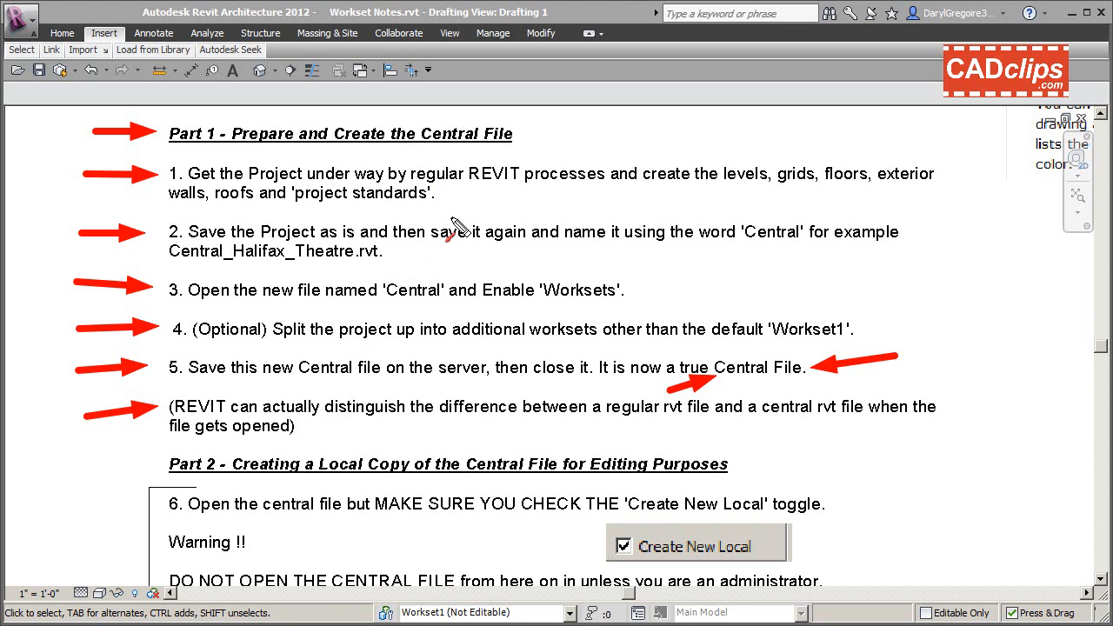
mouse_move(320, 251)
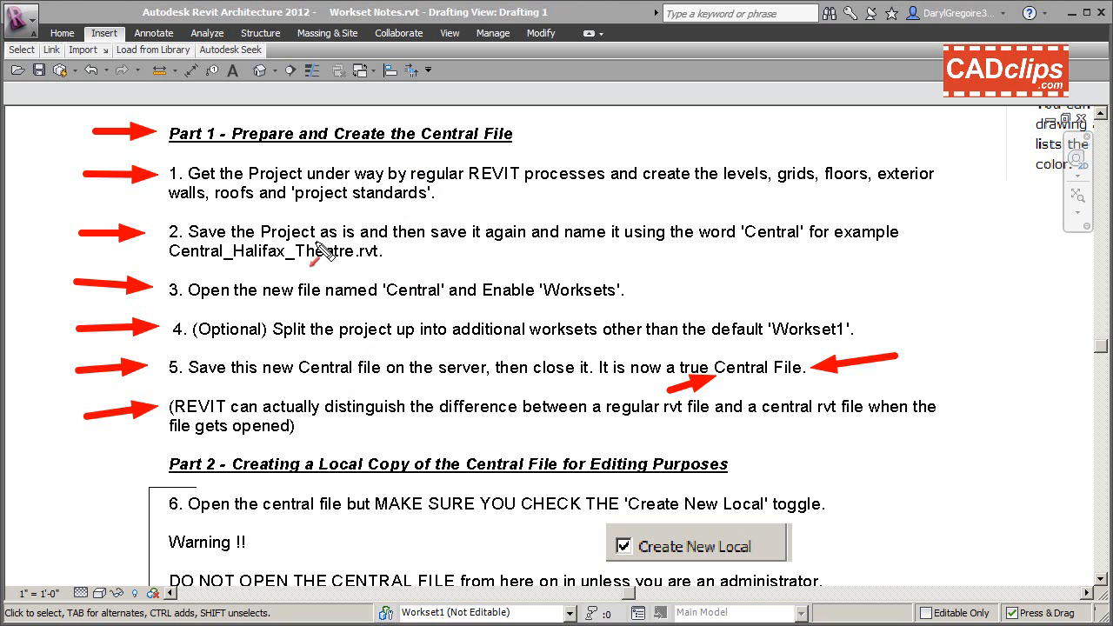
mouse_move(557, 289)
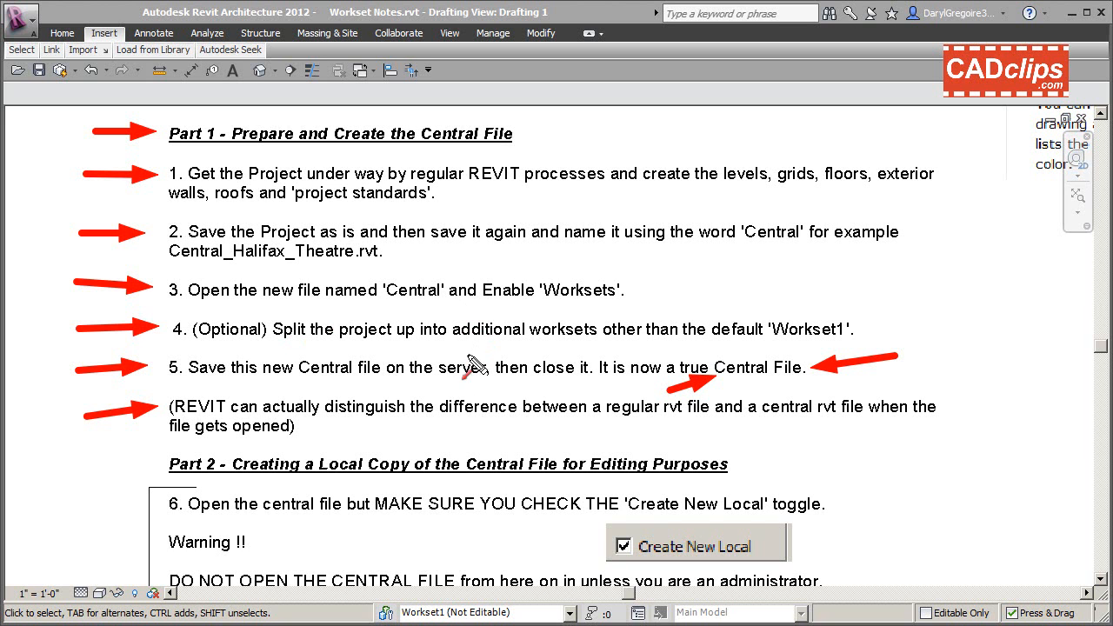
mouse_move(231, 413)
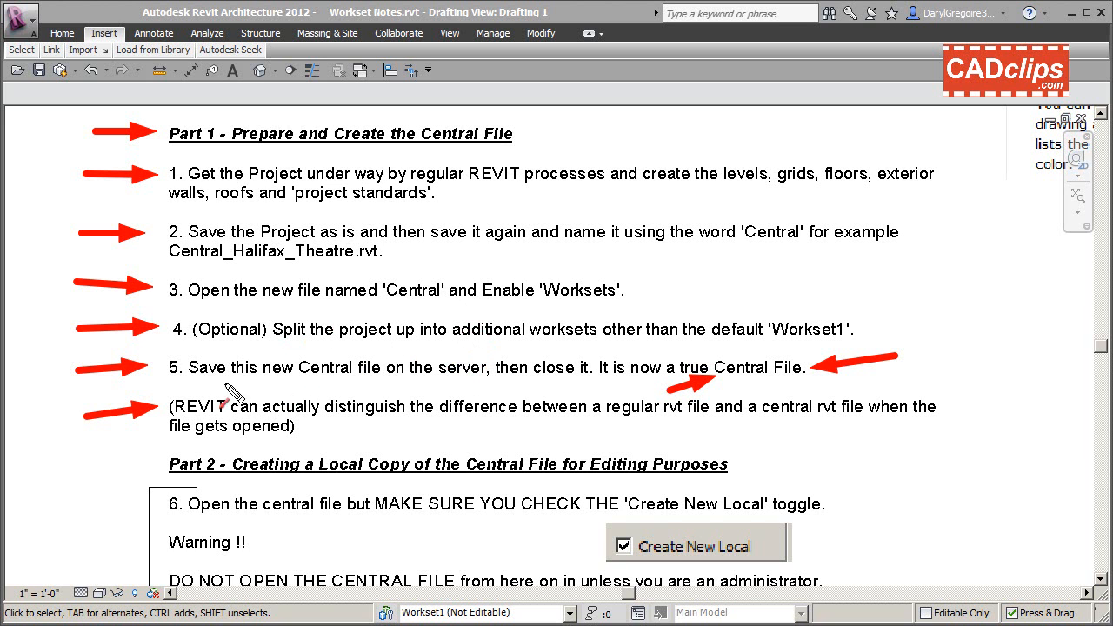
mouse_move(805, 435)
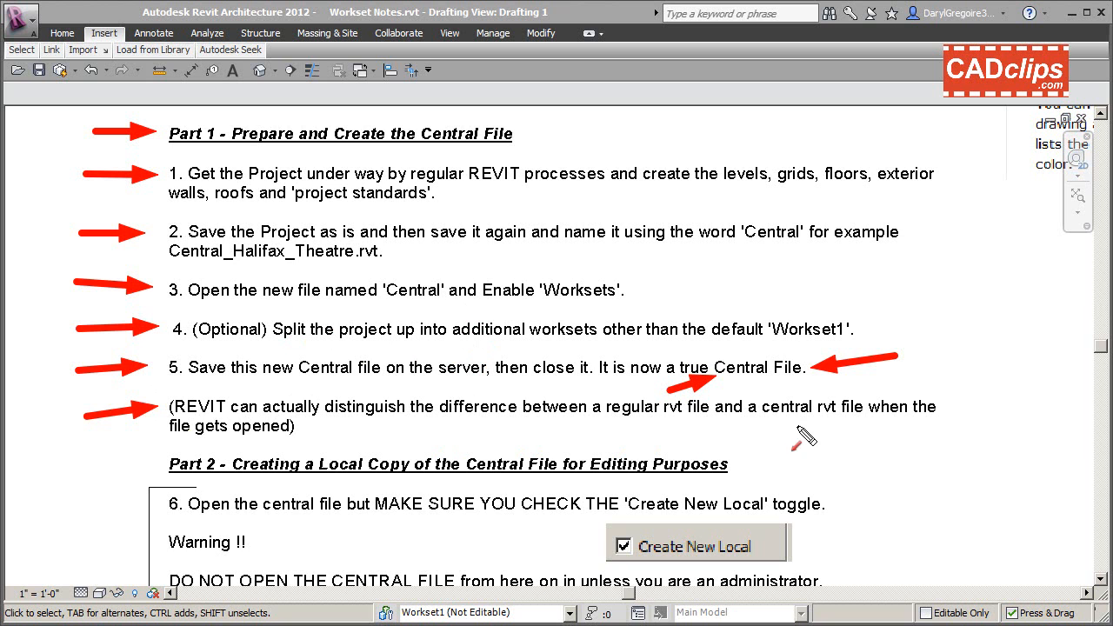
mouse_move(808, 395)
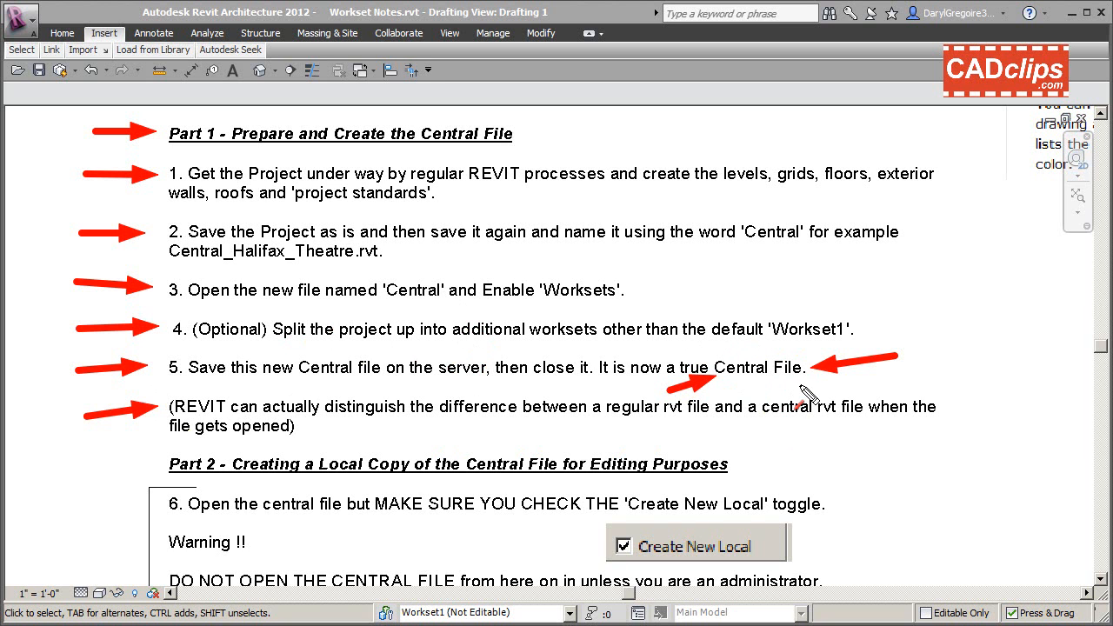
mouse_move(300, 474)
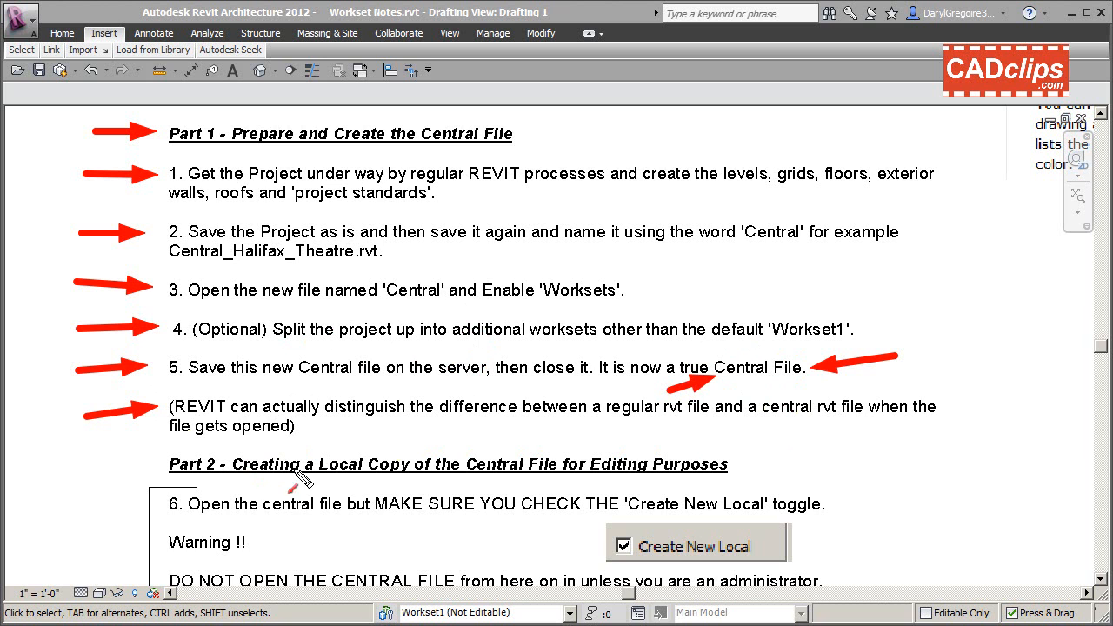
mouse_move(495, 484)
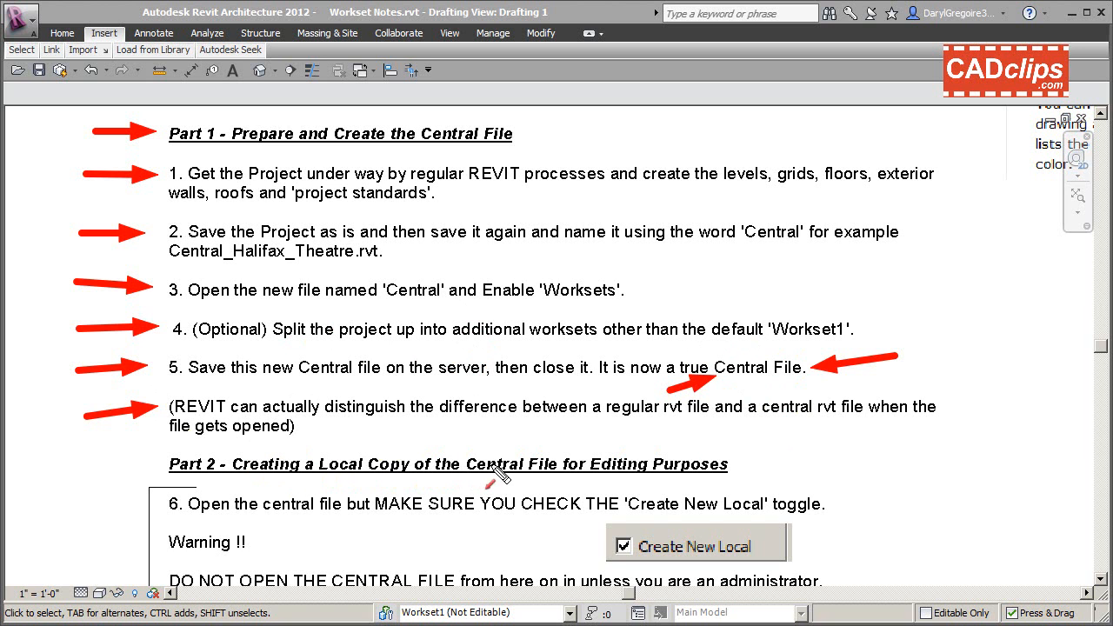